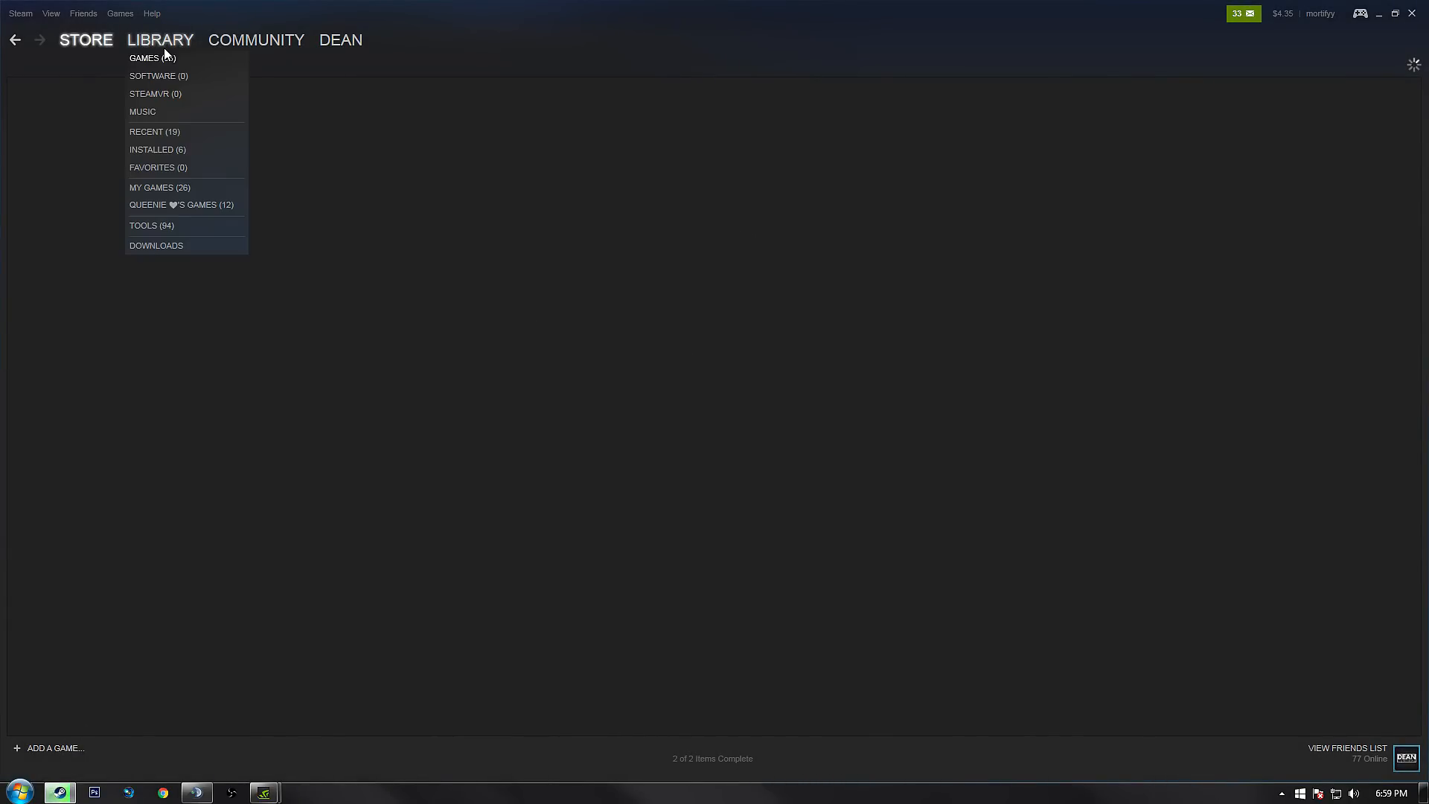
- Set Rust's launch options to -maxMem=8192 -malloc=system -force-feature-level-11-0 and confirm
click(143, 58)
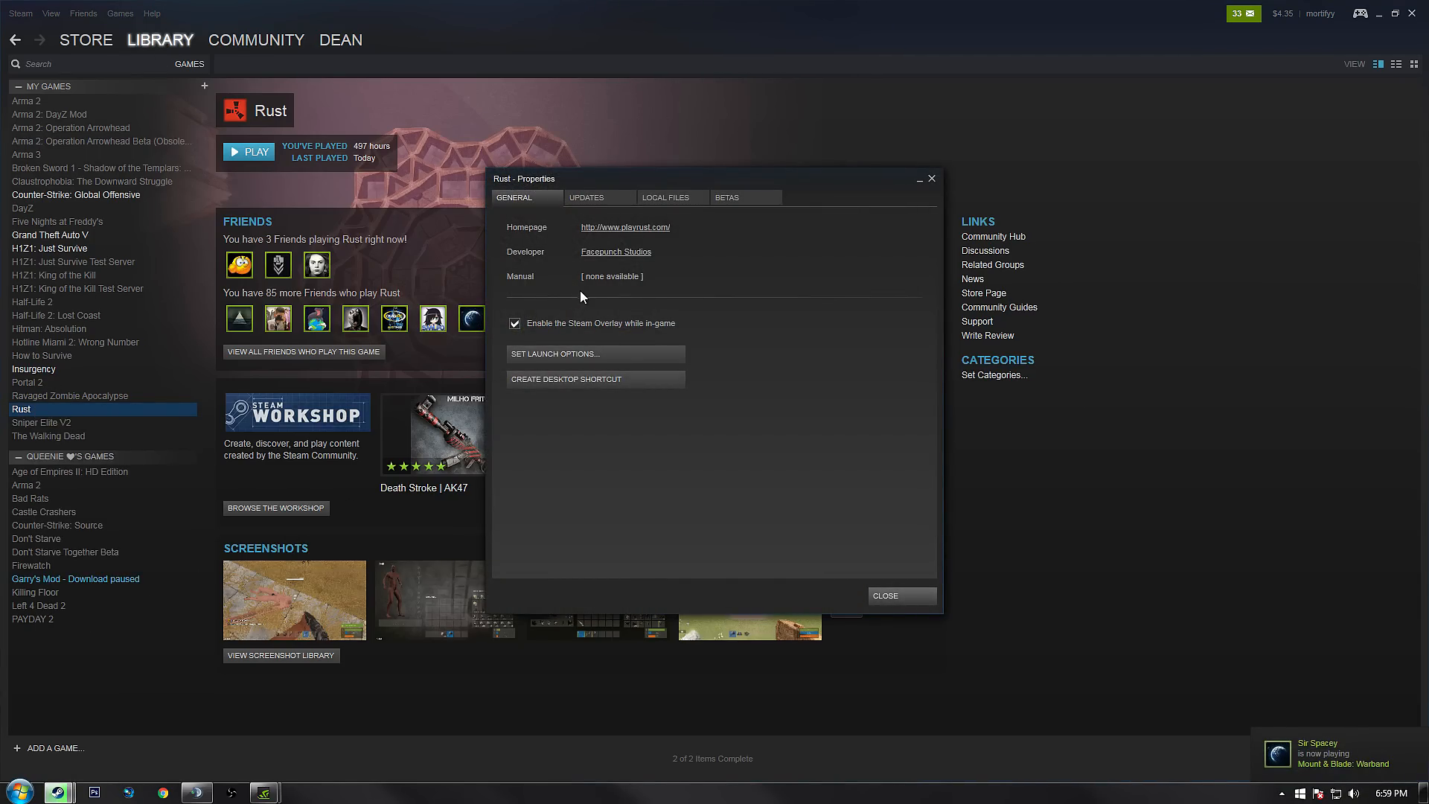
click(556, 355)
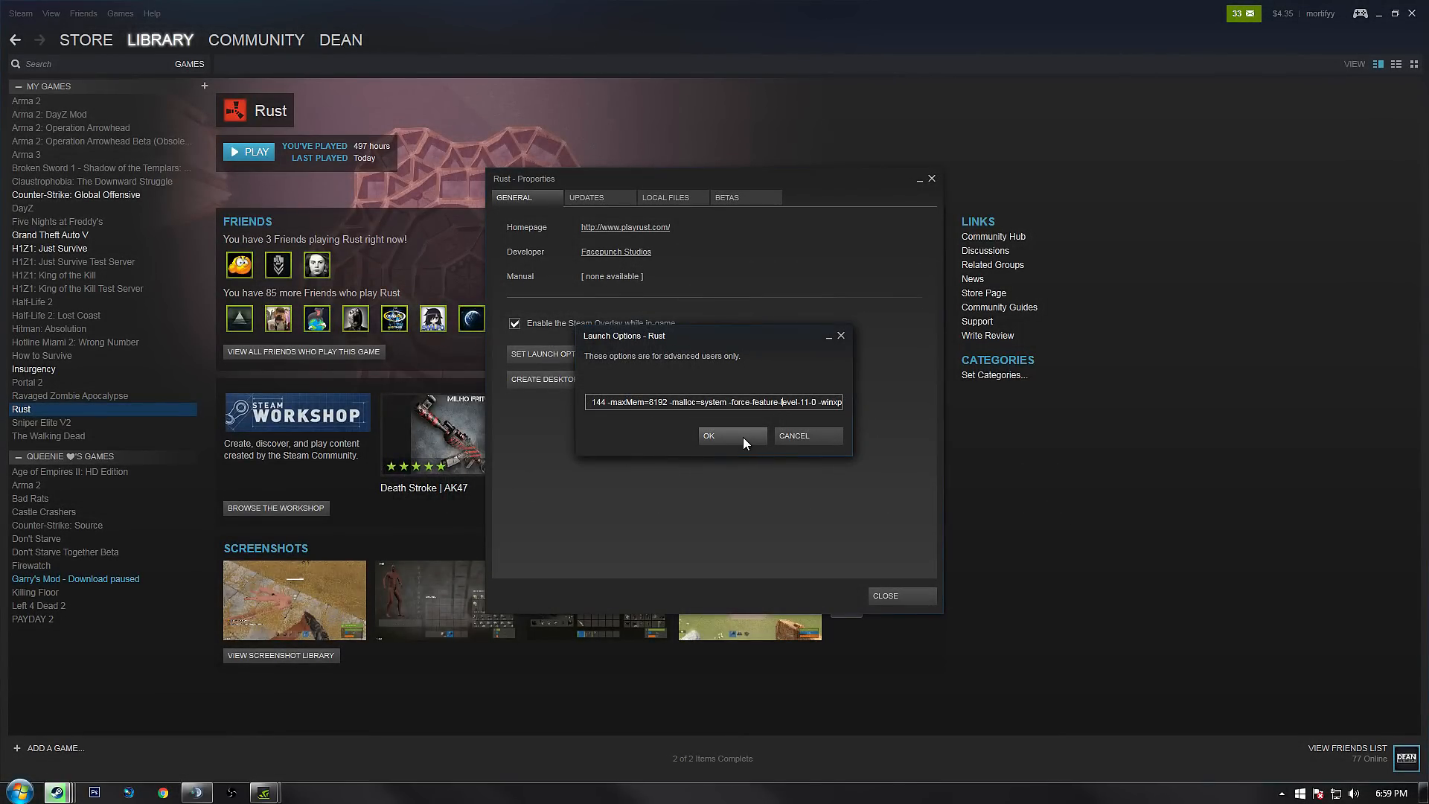
click(708, 436)
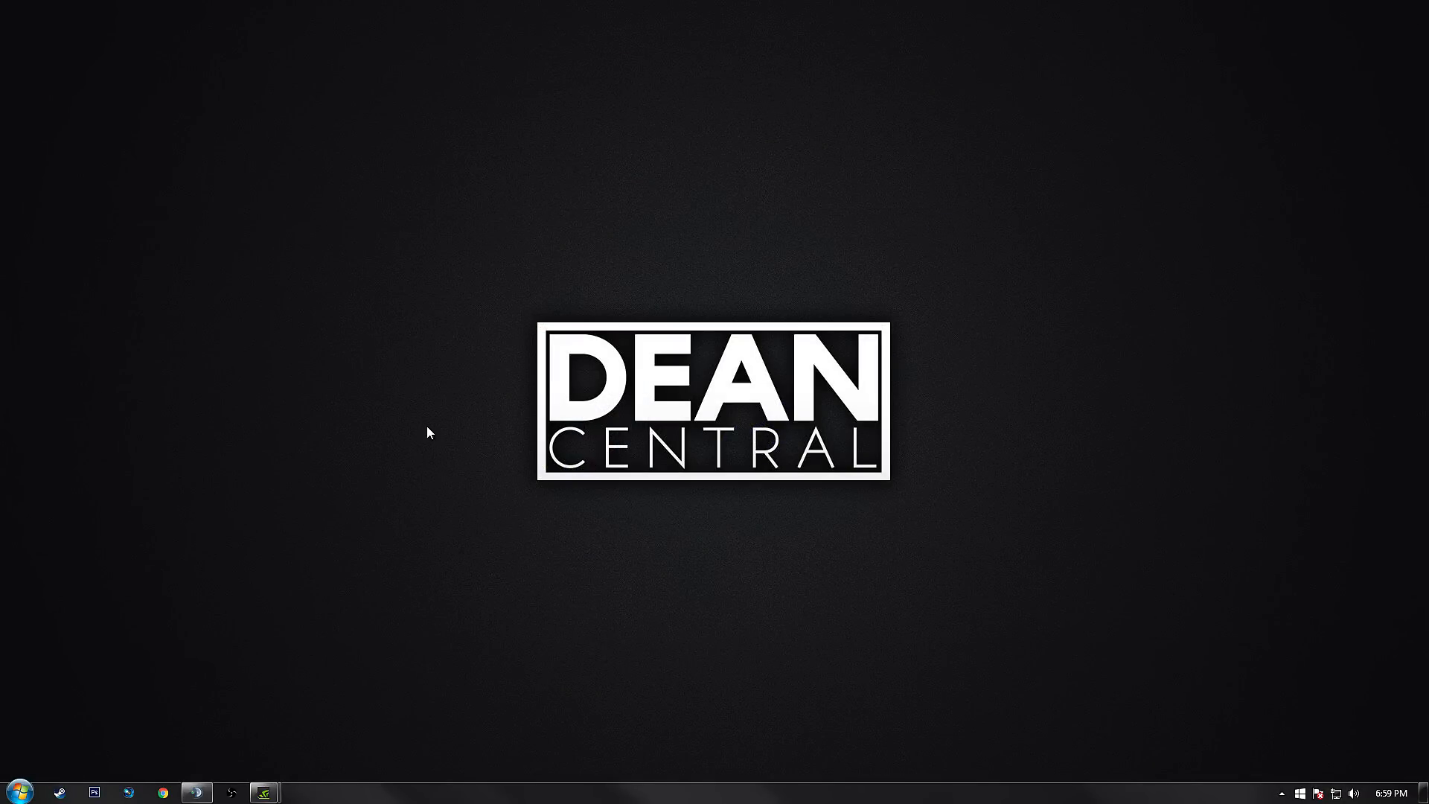
- In NVIDIA Control Panel's Manage 3D Settings, check the program settings for rust.exe
click(1282, 792)
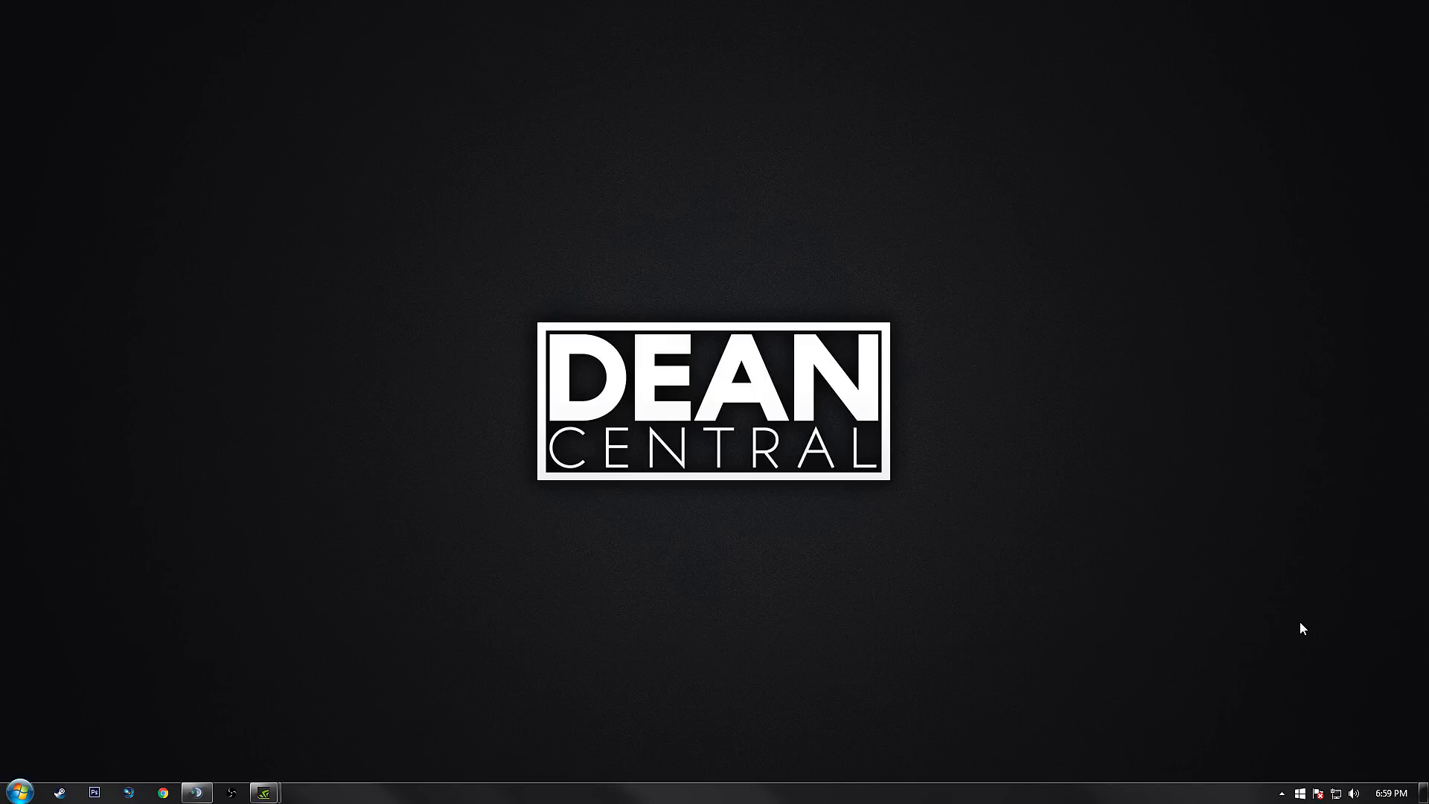
click(263, 791)
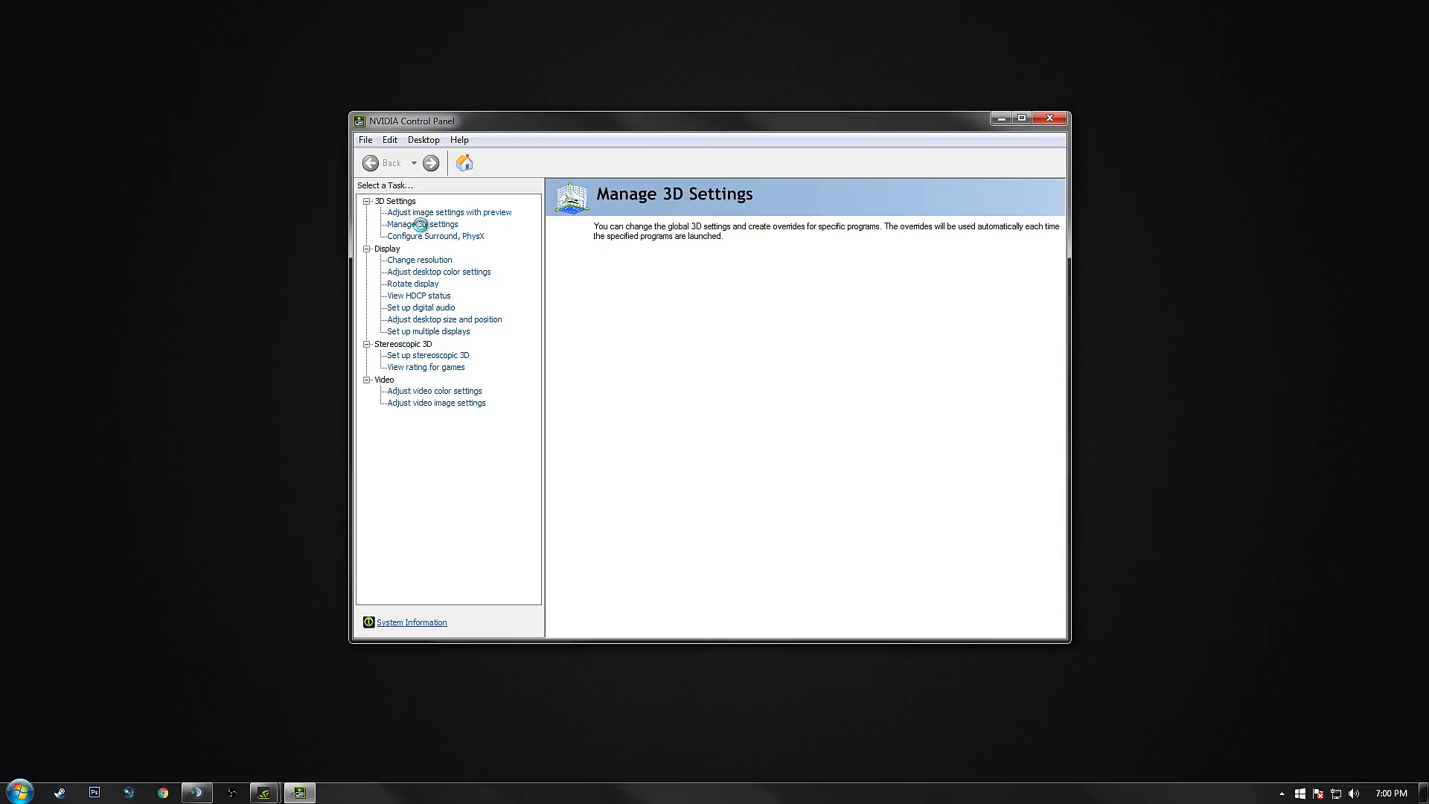
click(420, 224)
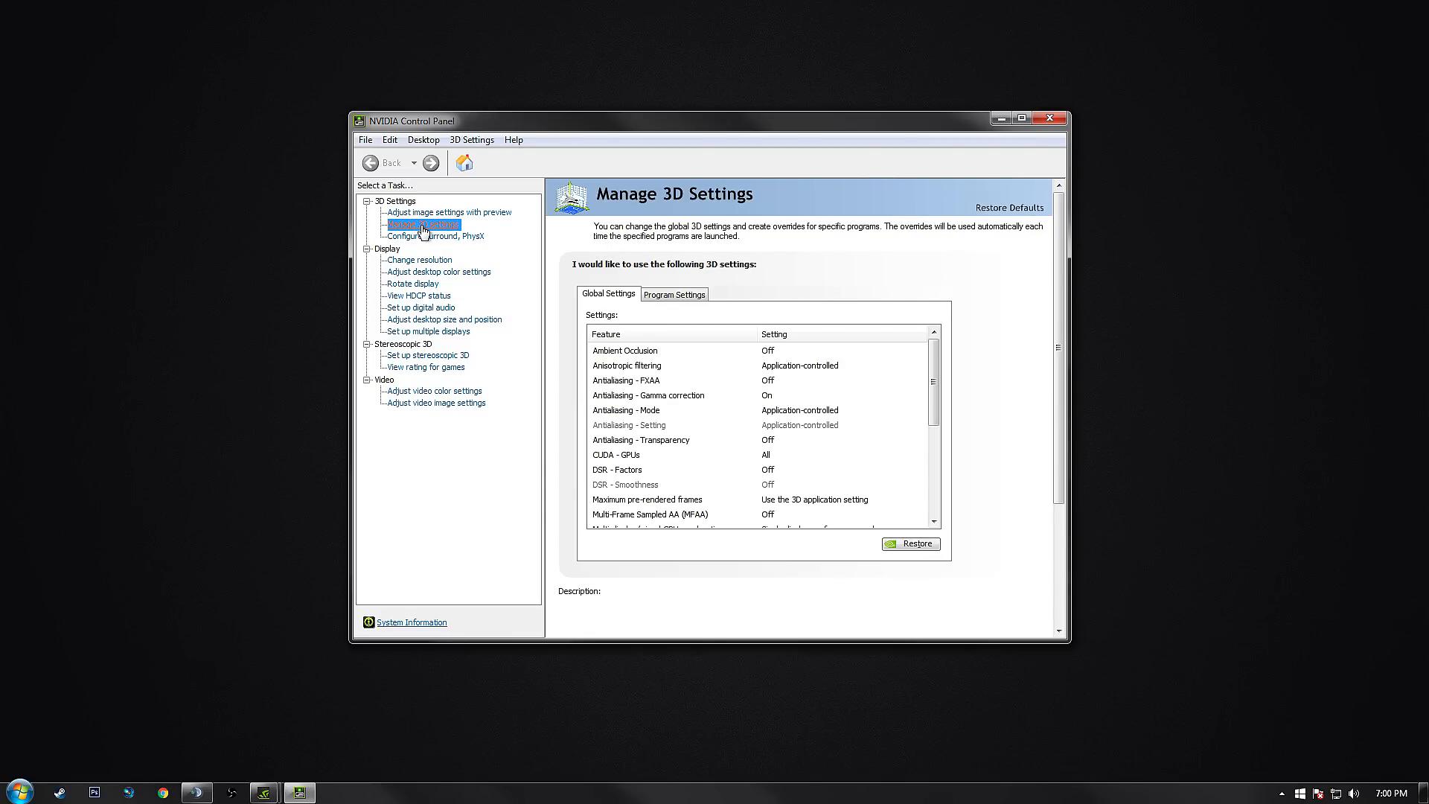
click(673, 294)
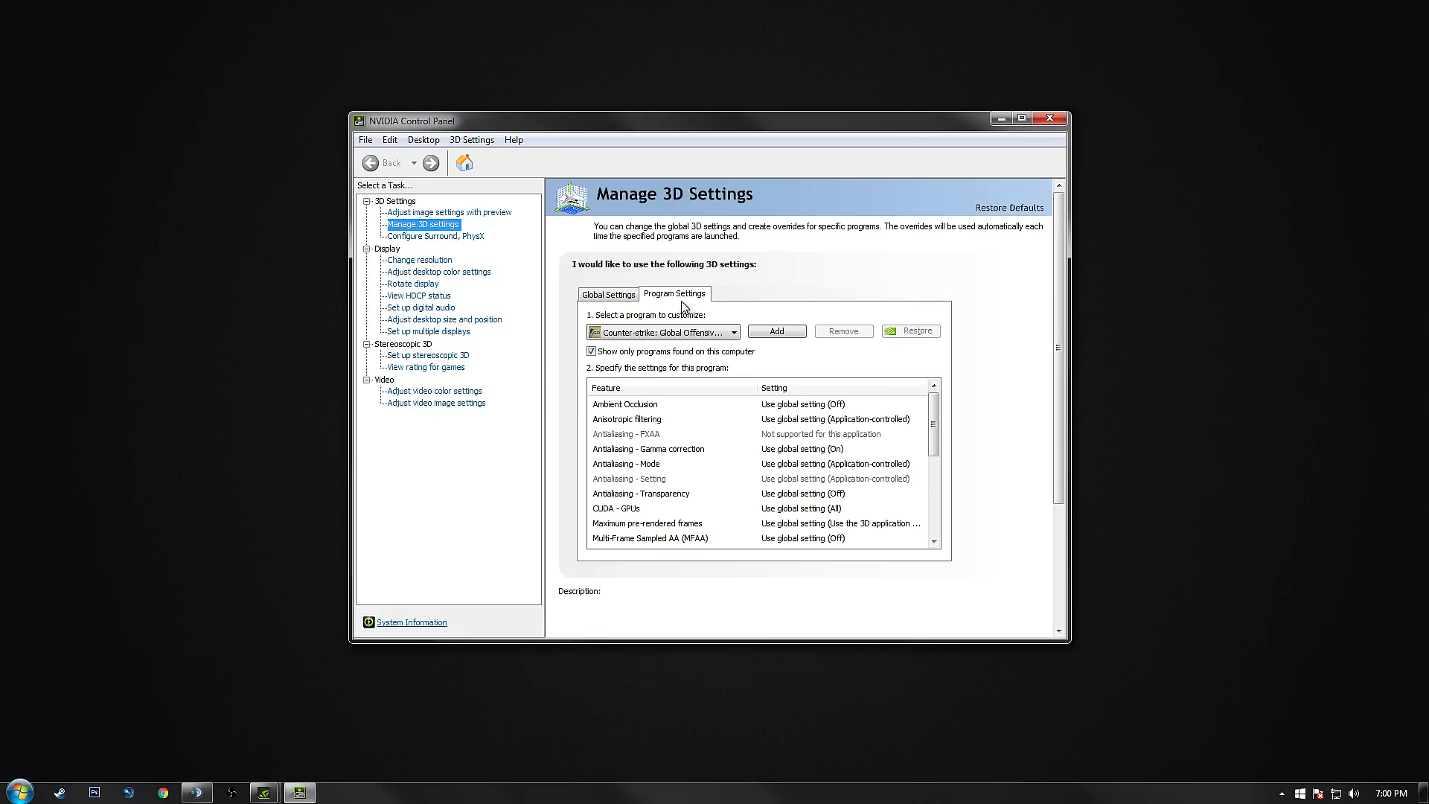
click(734, 330)
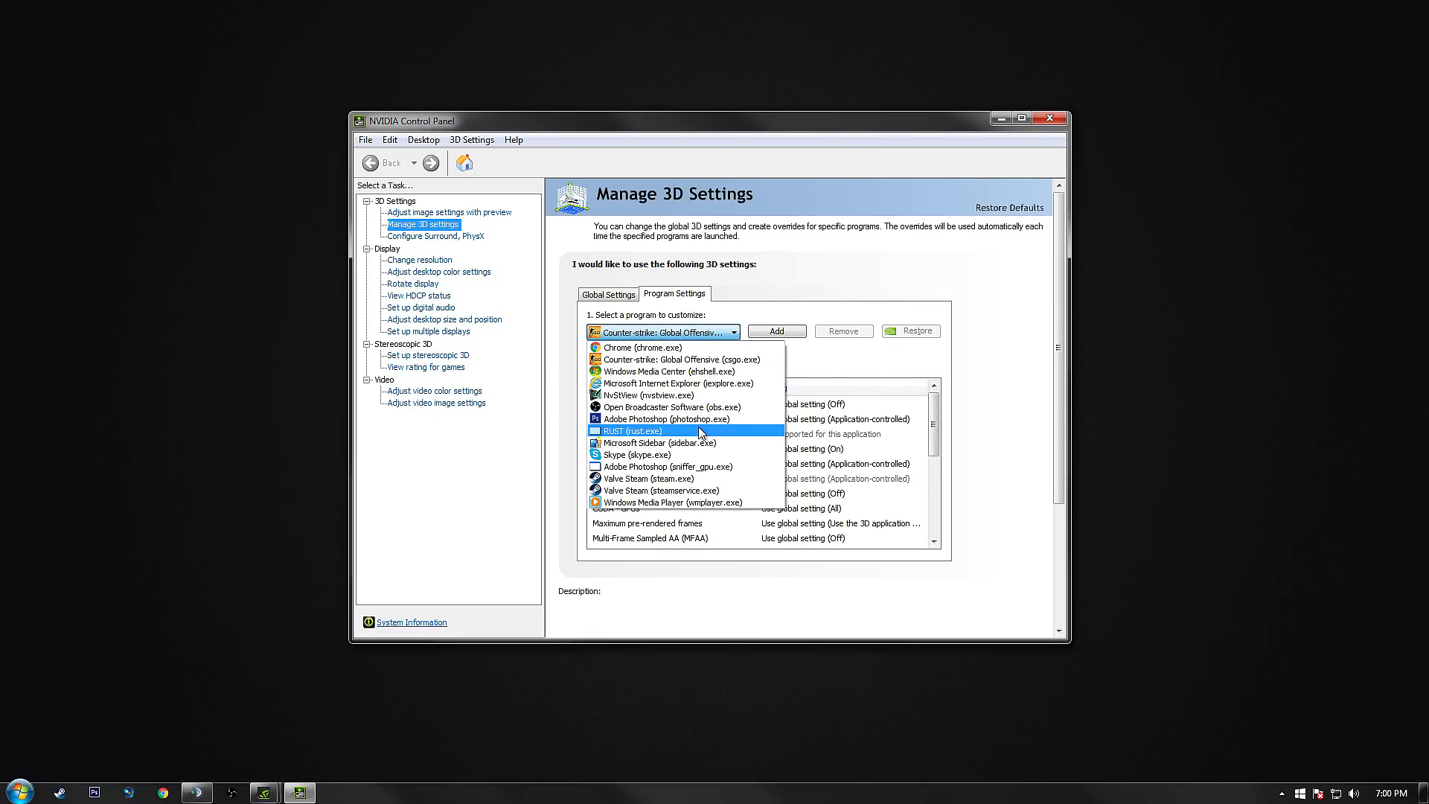
click(607, 293)
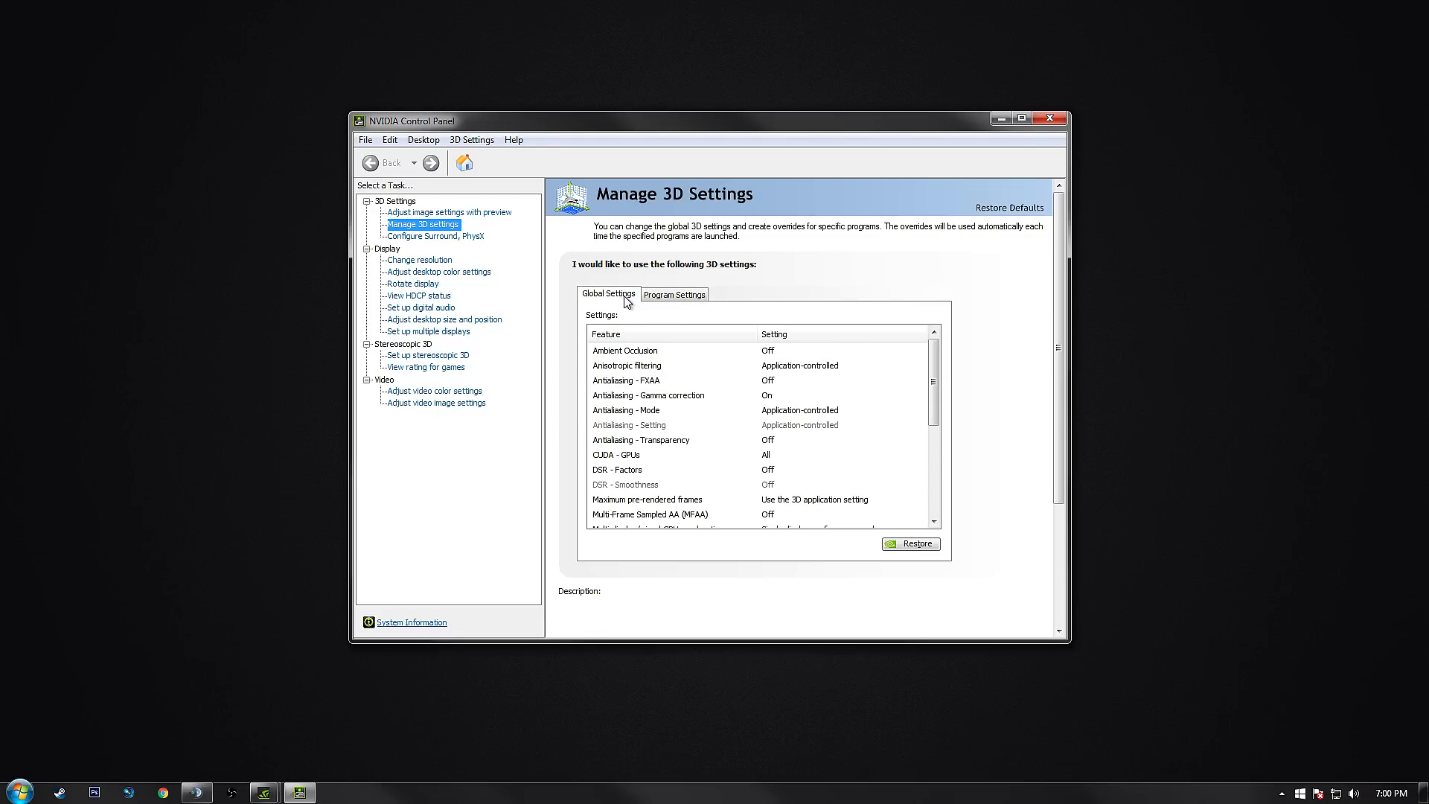
mouse_move(651, 315)
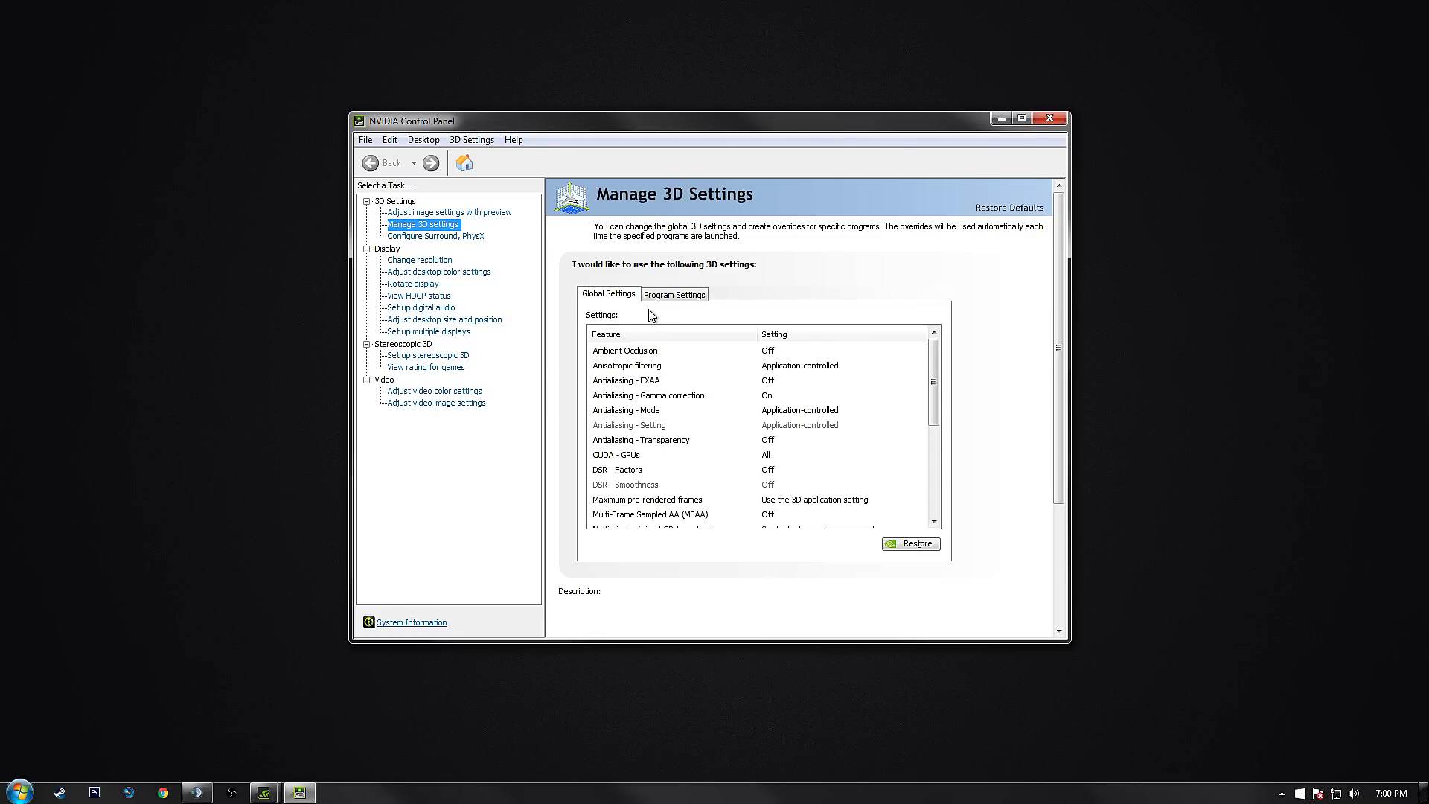
- In Global Settings, set Power management mode to Prefer maximum performance
click(627, 380)
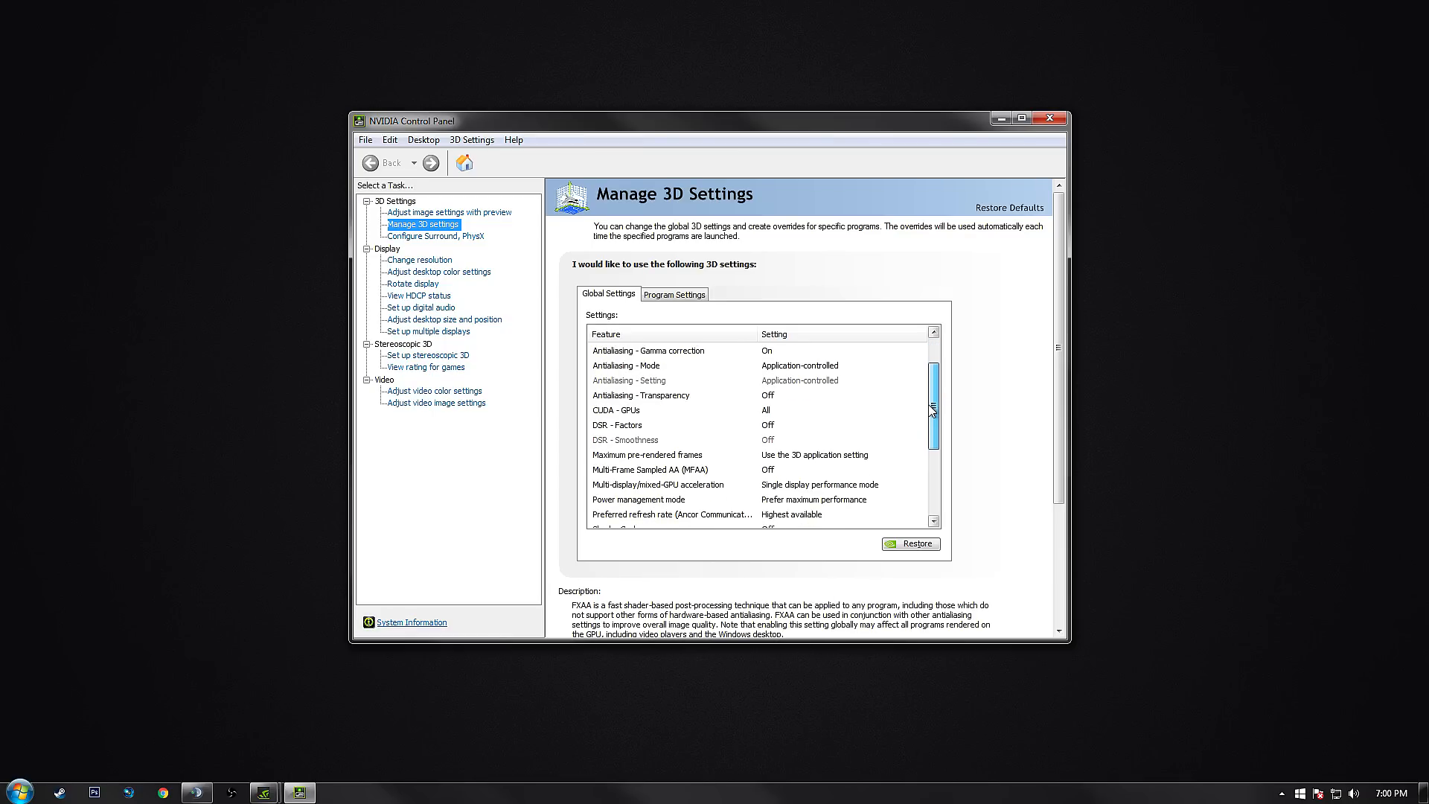
click(657, 441)
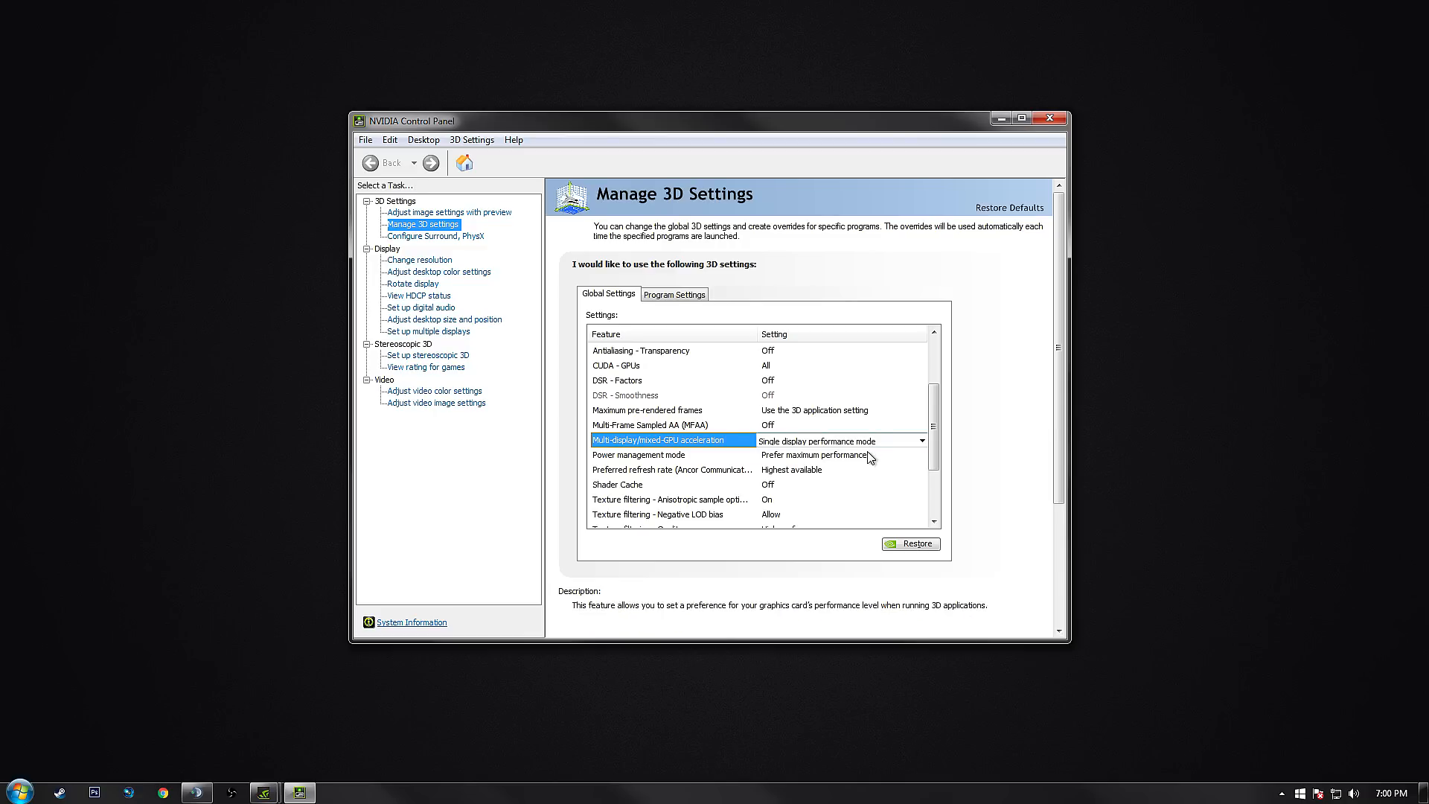
scroll(down, 3)
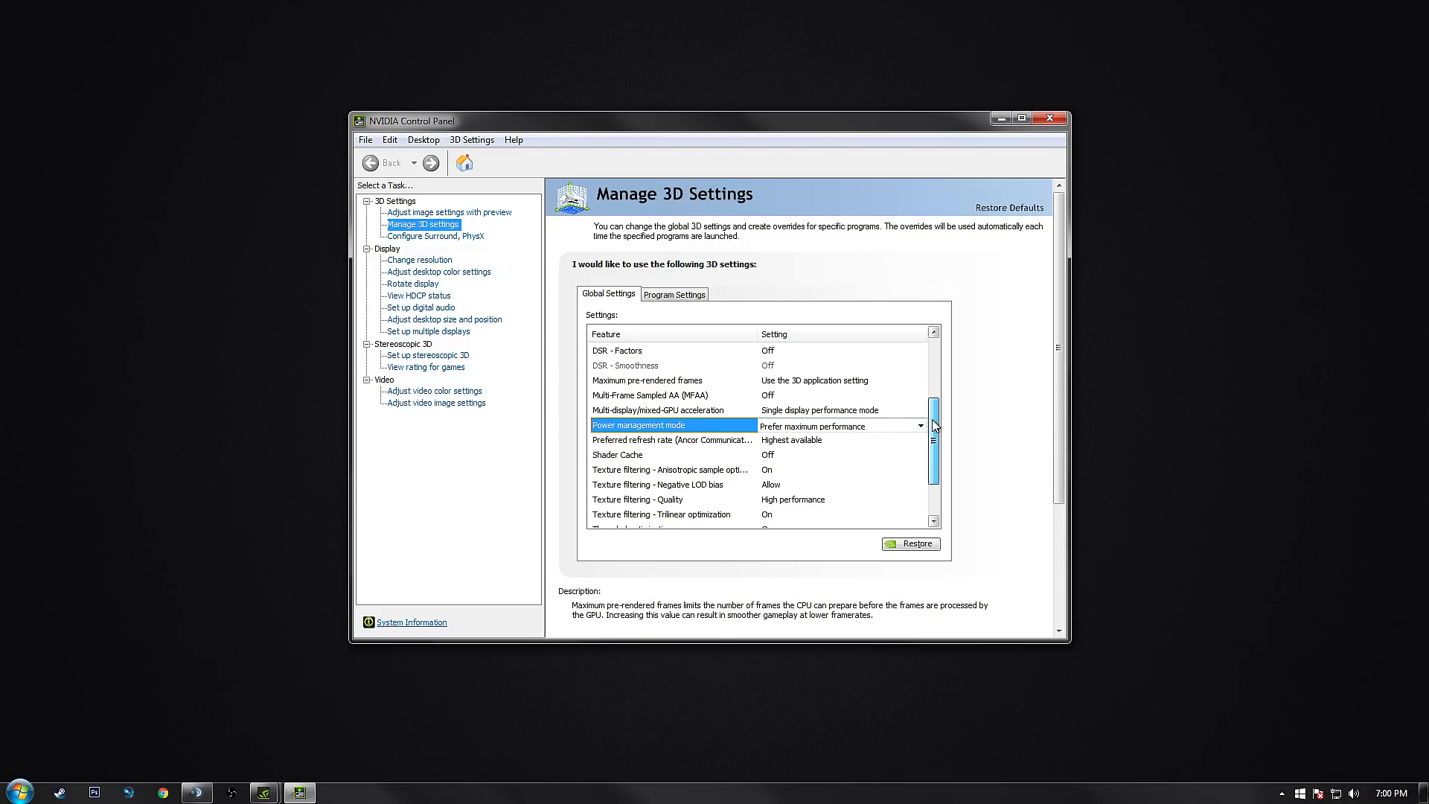
click(921, 484)
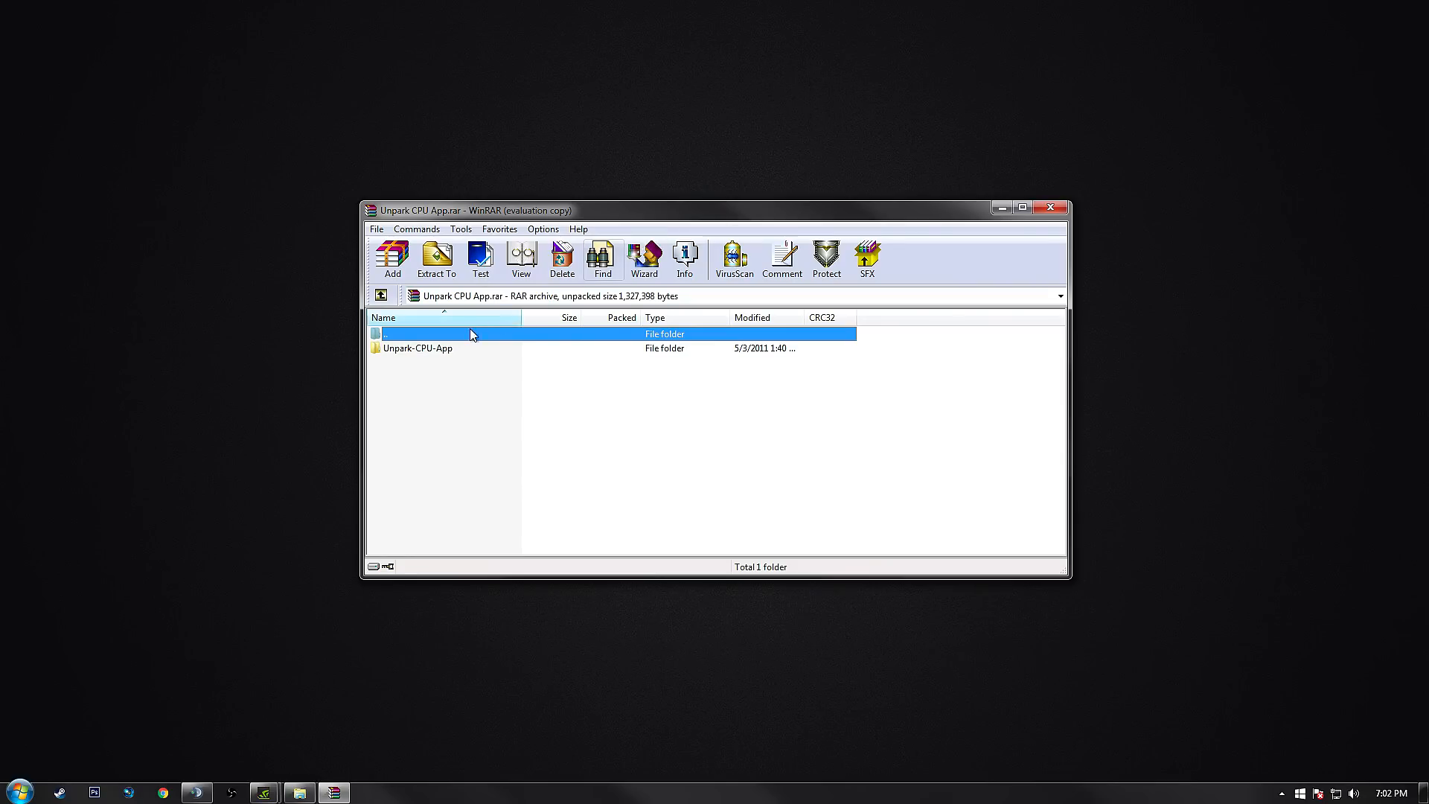
- Extract the Unpark-CPU-App folder to the Western Digital 2TB (A:) drive
click(417, 348)
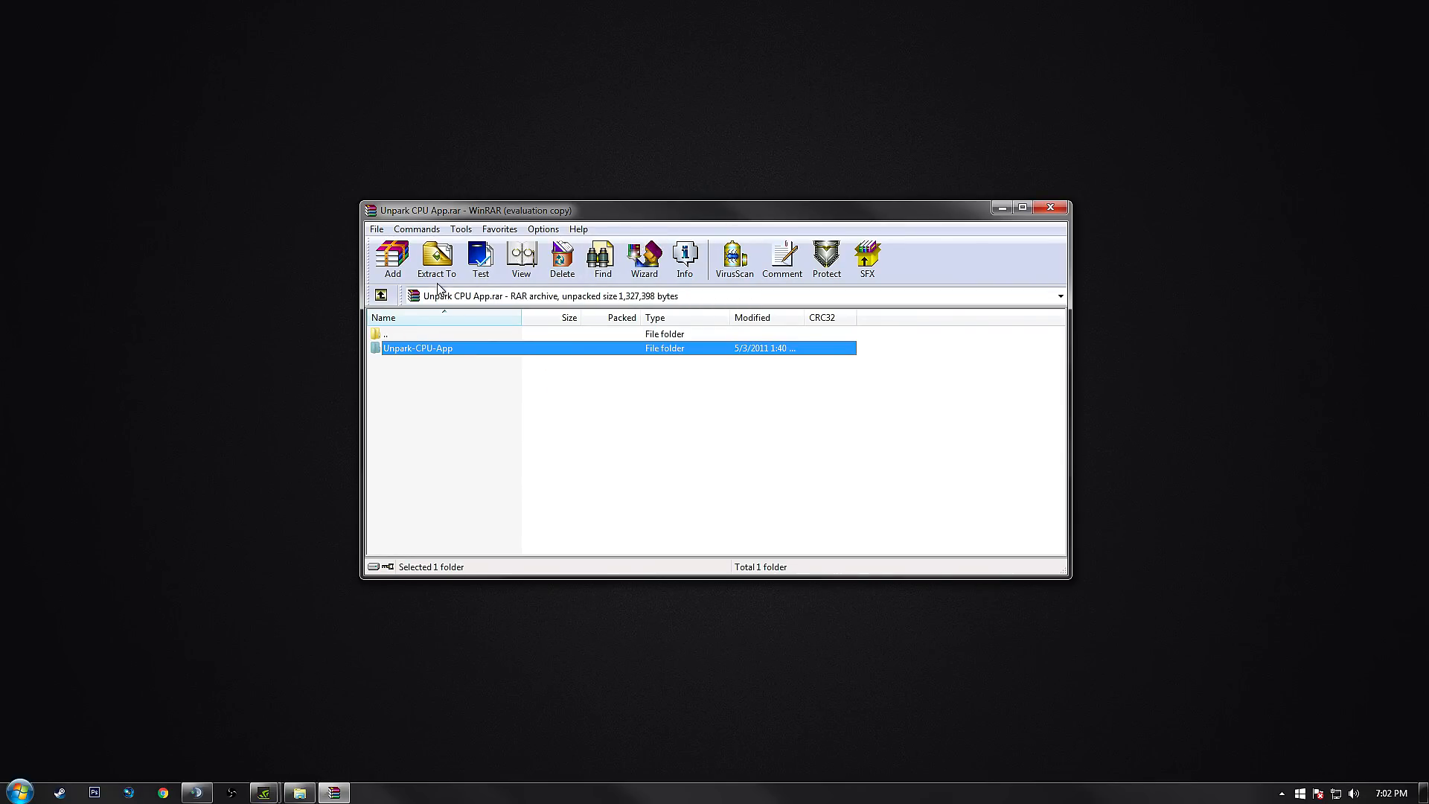
click(437, 257)
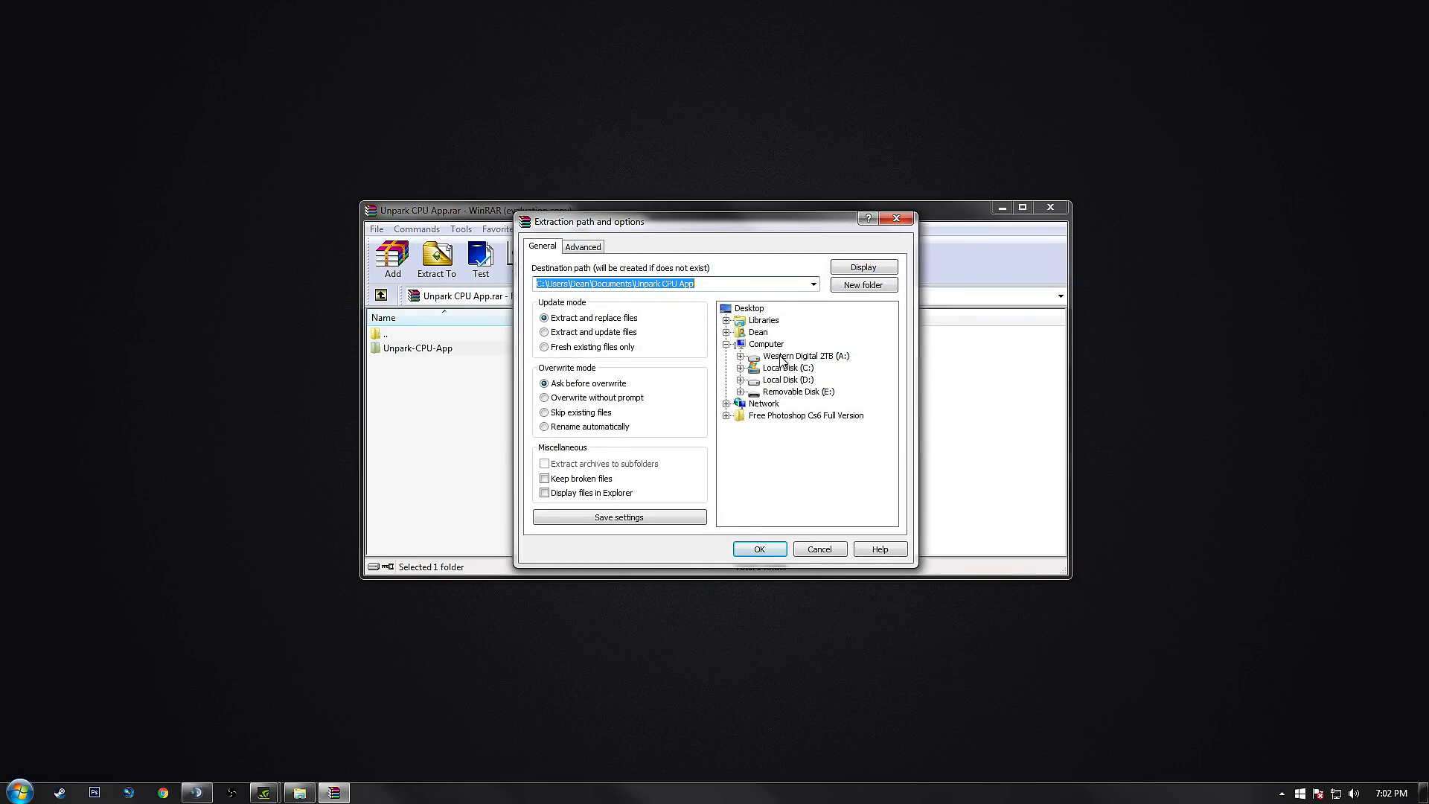
click(759, 549)
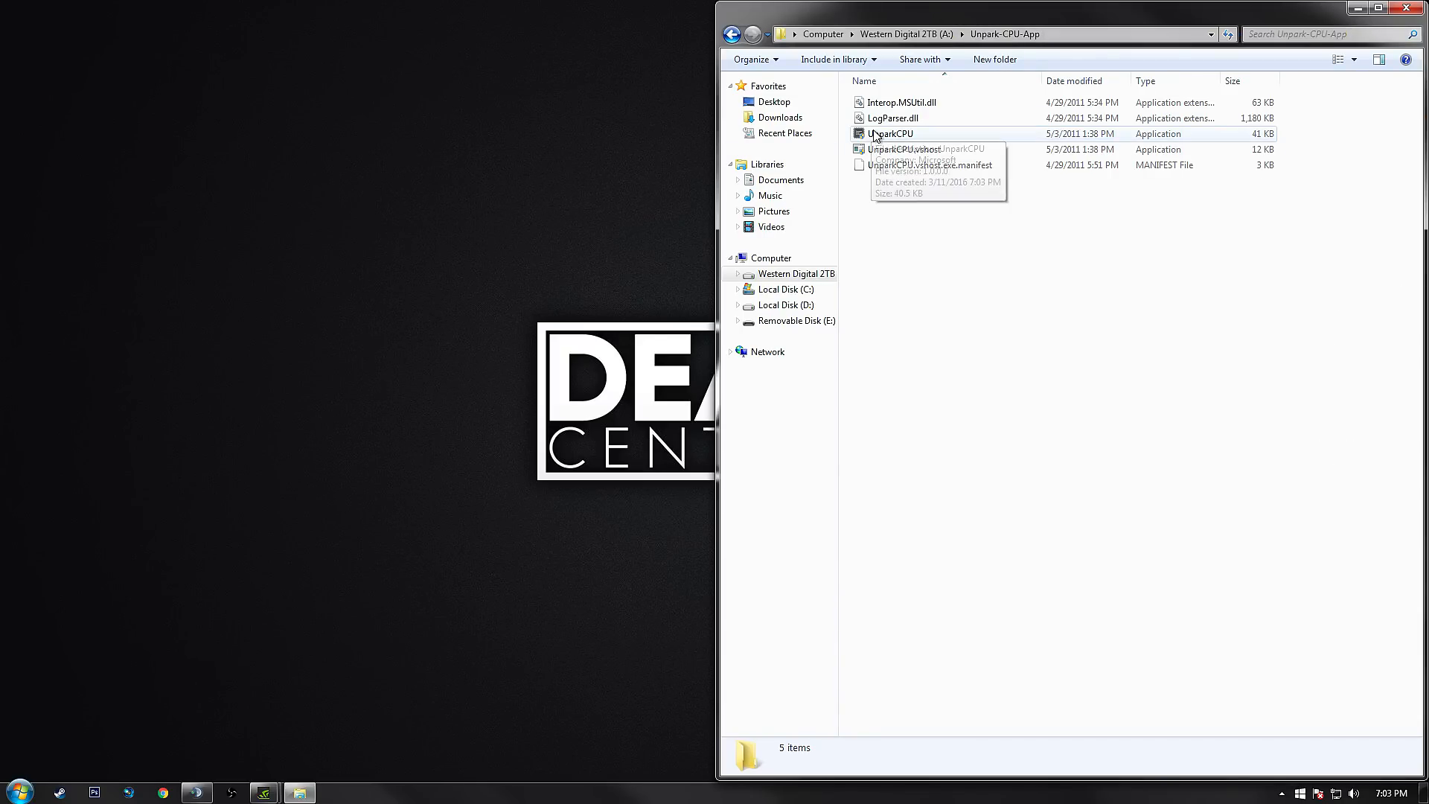
- Run UnparkCPU as admin, check status, unpark all three CPU cores, then close it
double_click(890, 132)
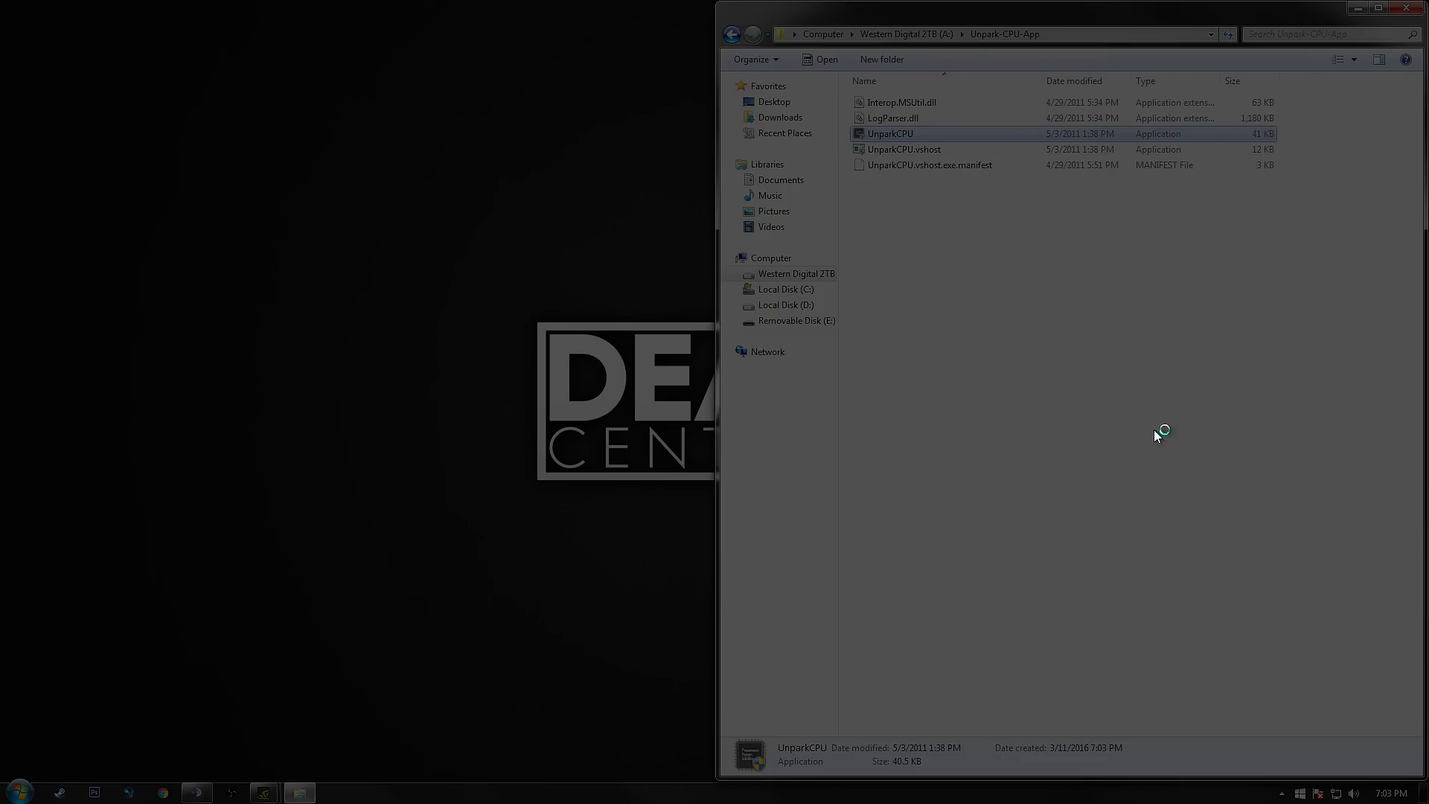
double_click(891, 132)
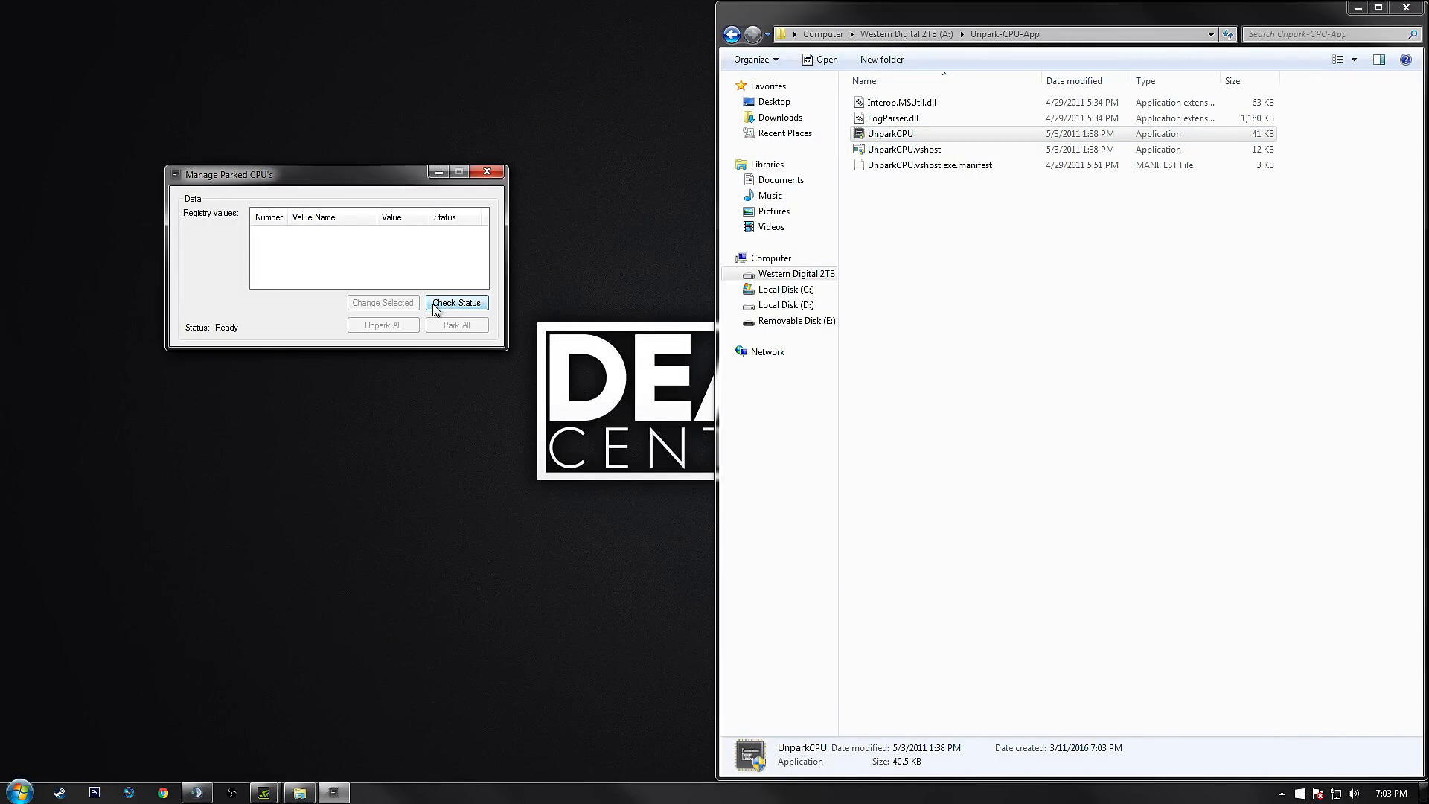
click(457, 302)
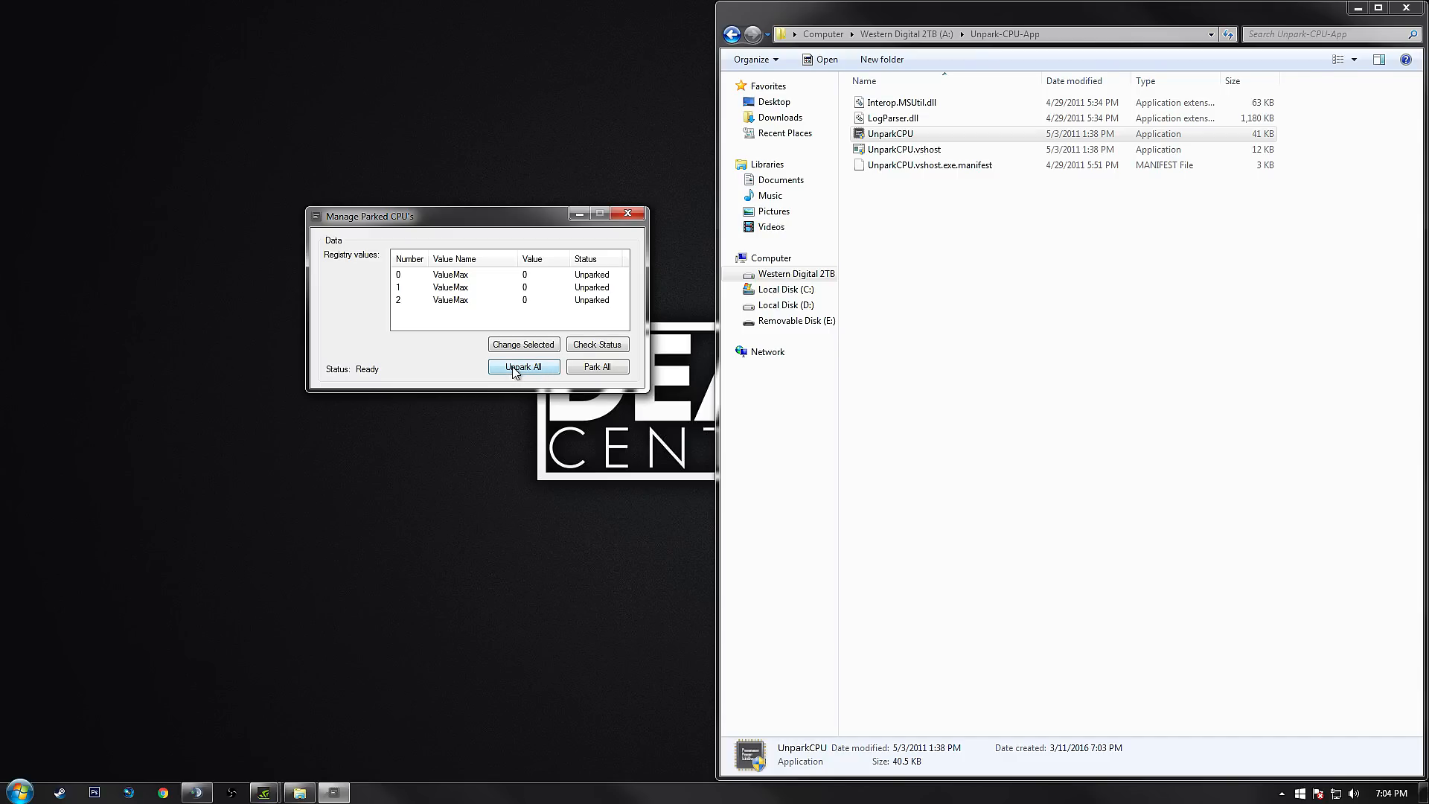
click(523, 367)
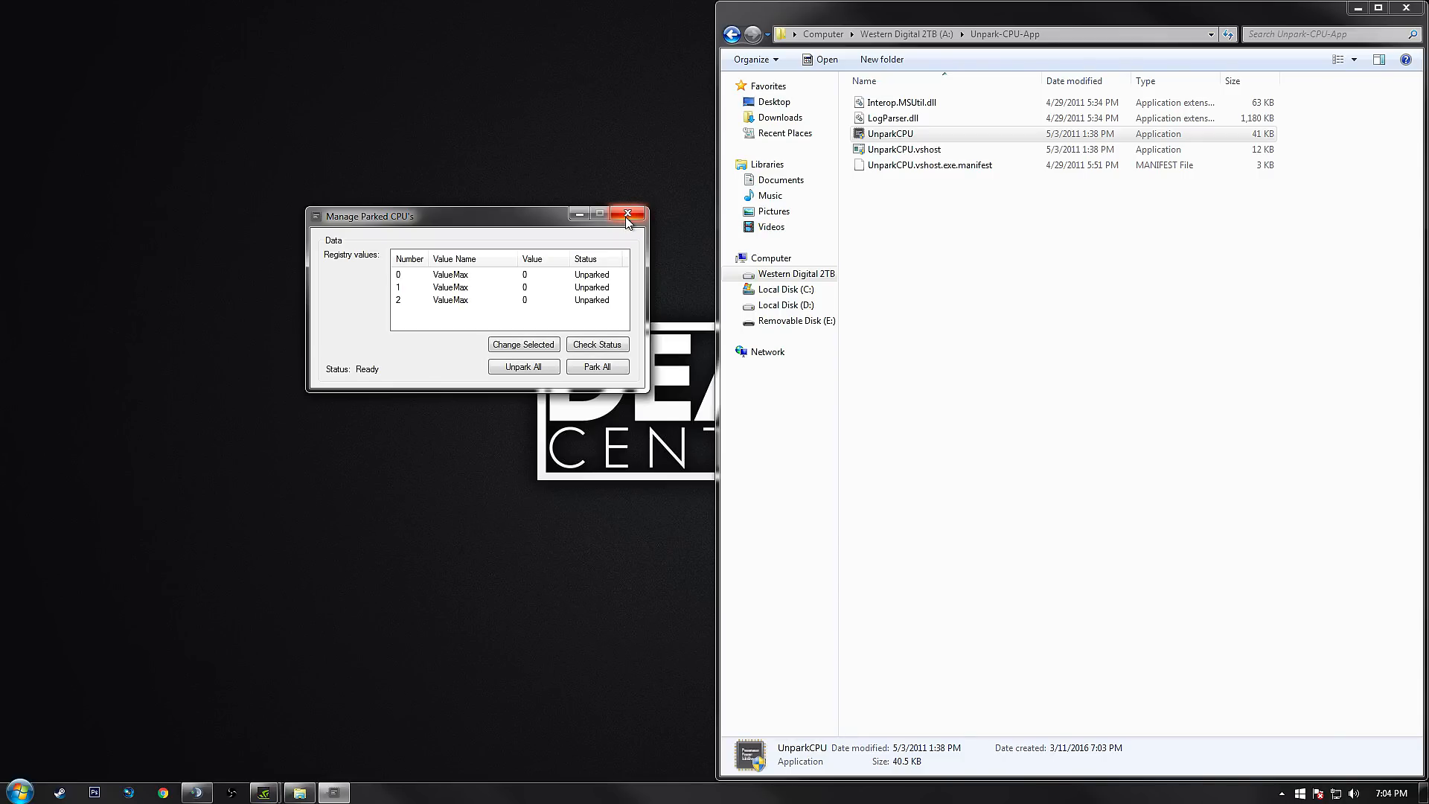
click(627, 214)
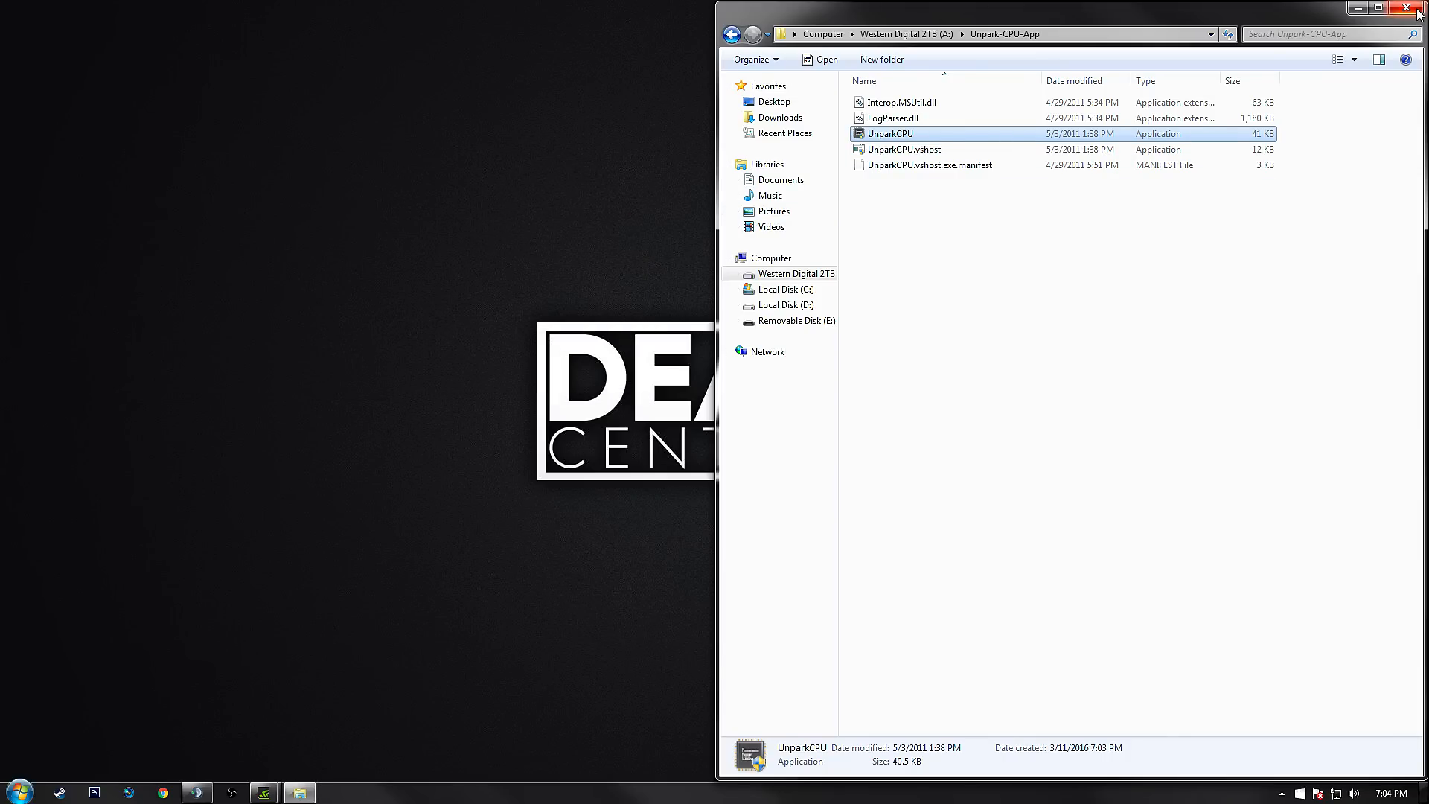
- Launch the standard version of Rust from the Steam library and close Steam
click(1418, 9)
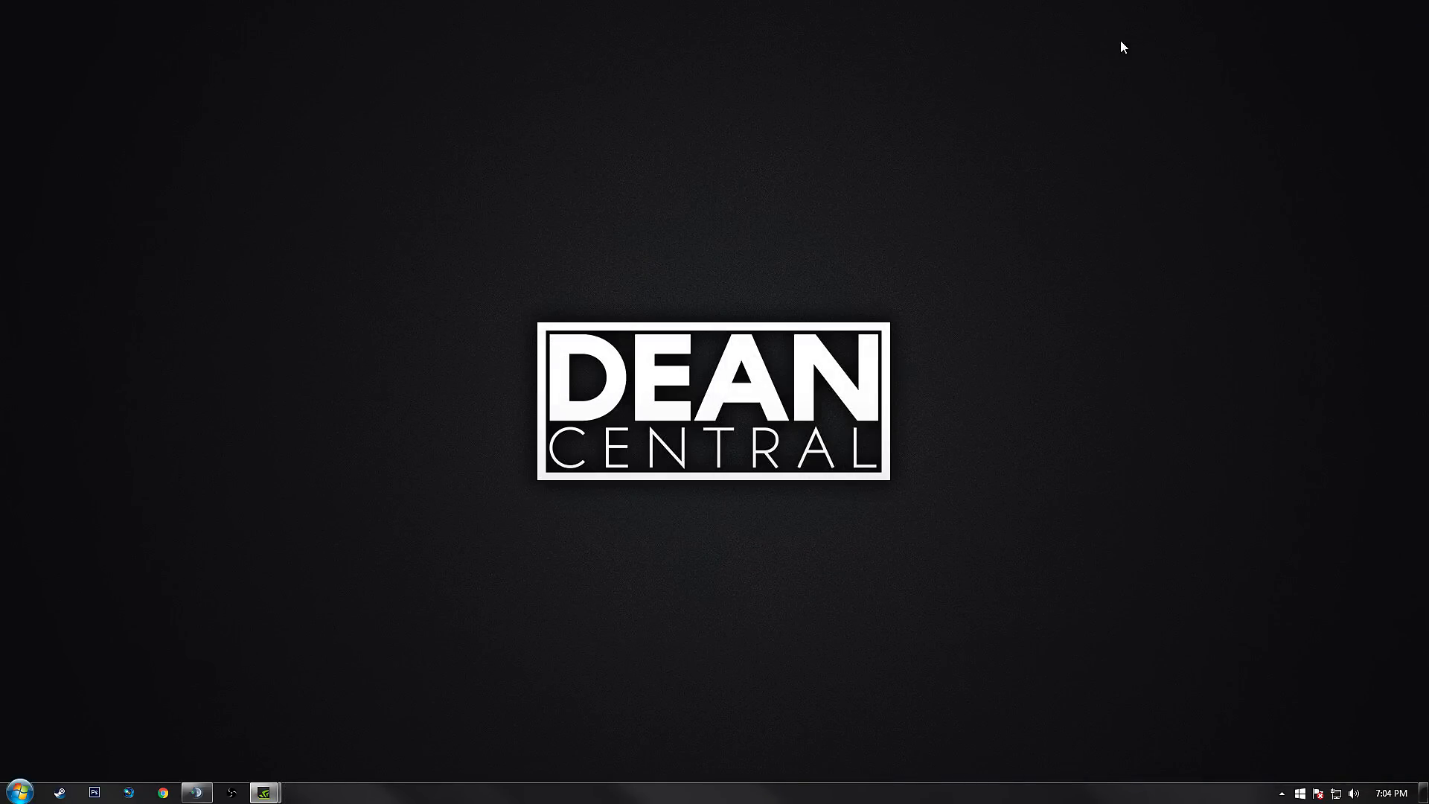
click(60, 792)
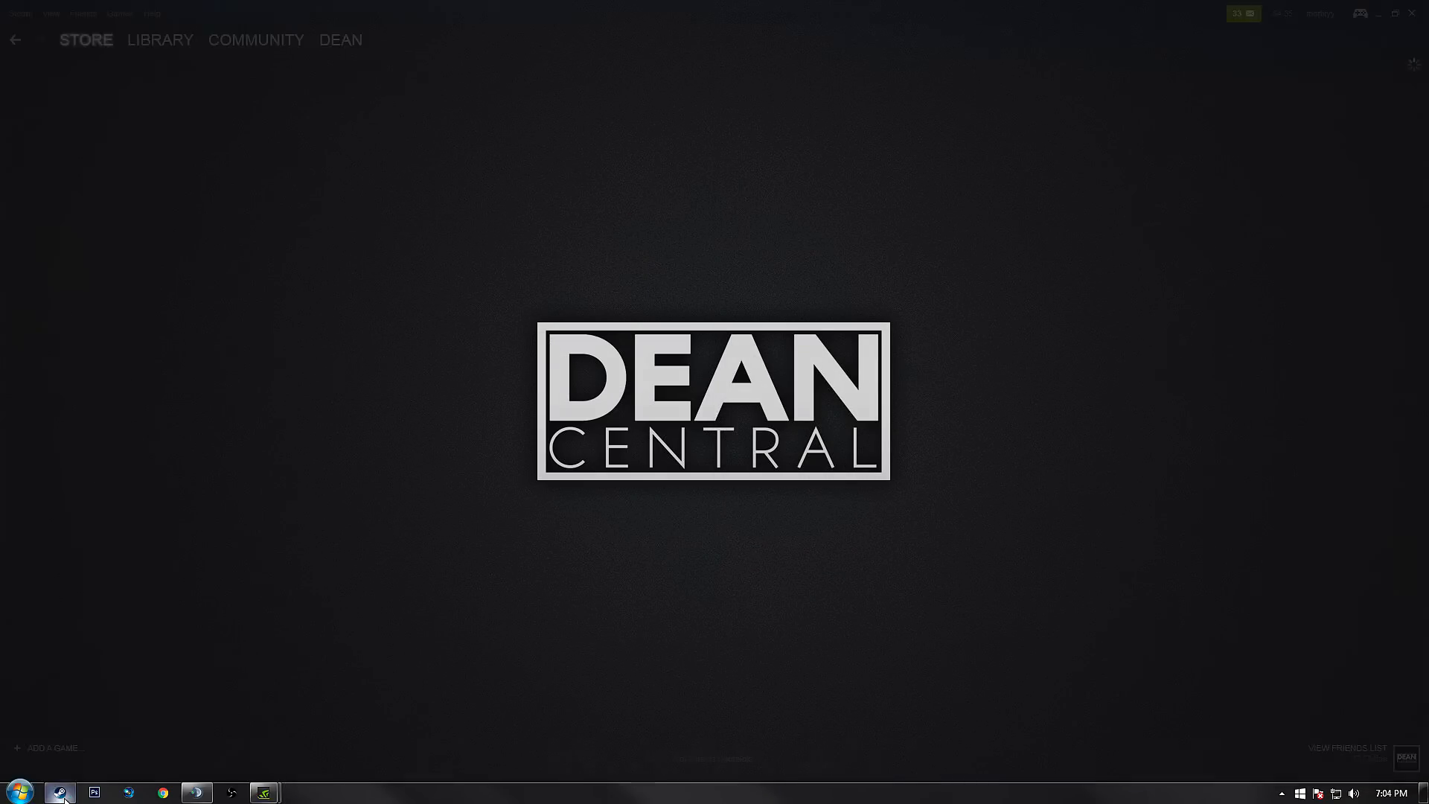
click(159, 38)
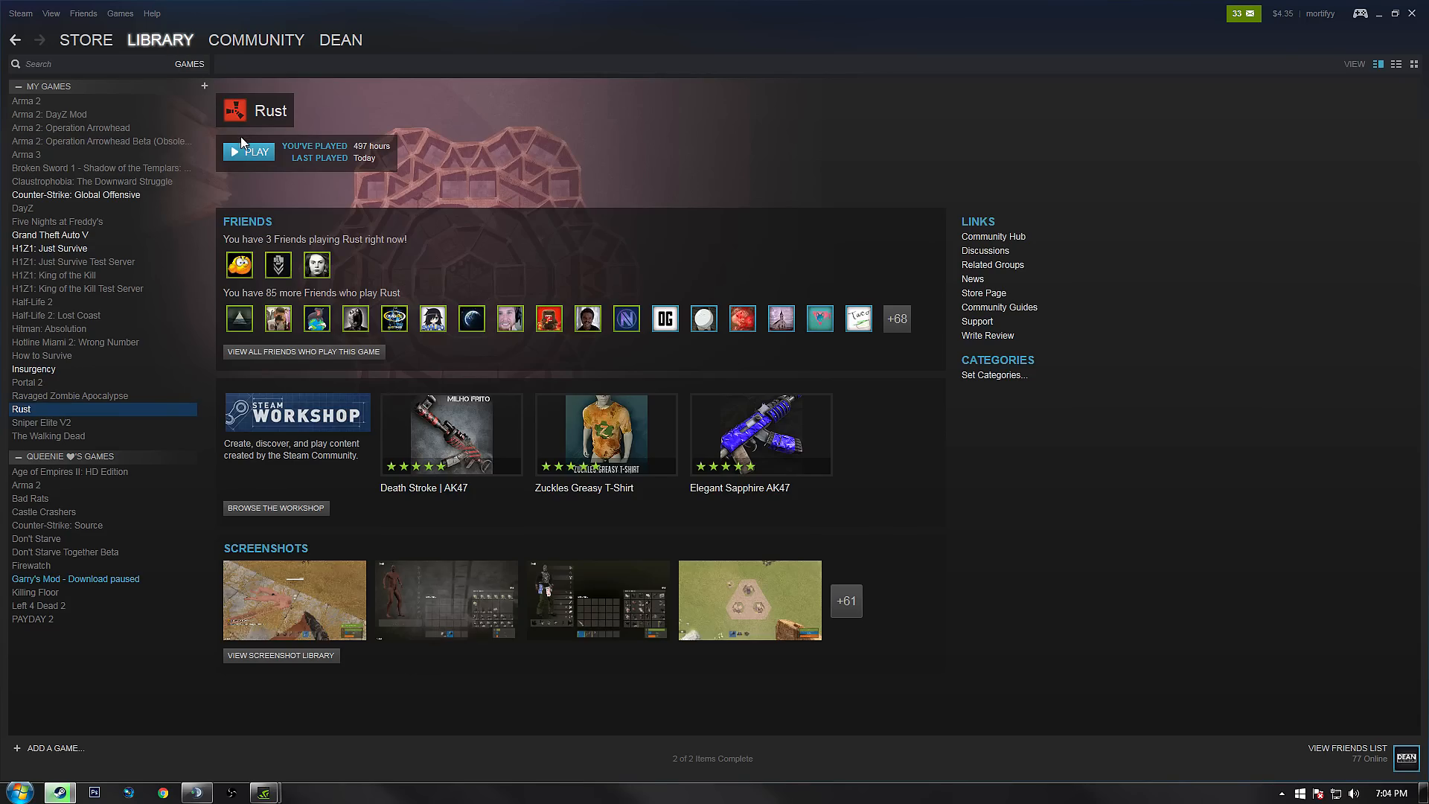
click(249, 152)
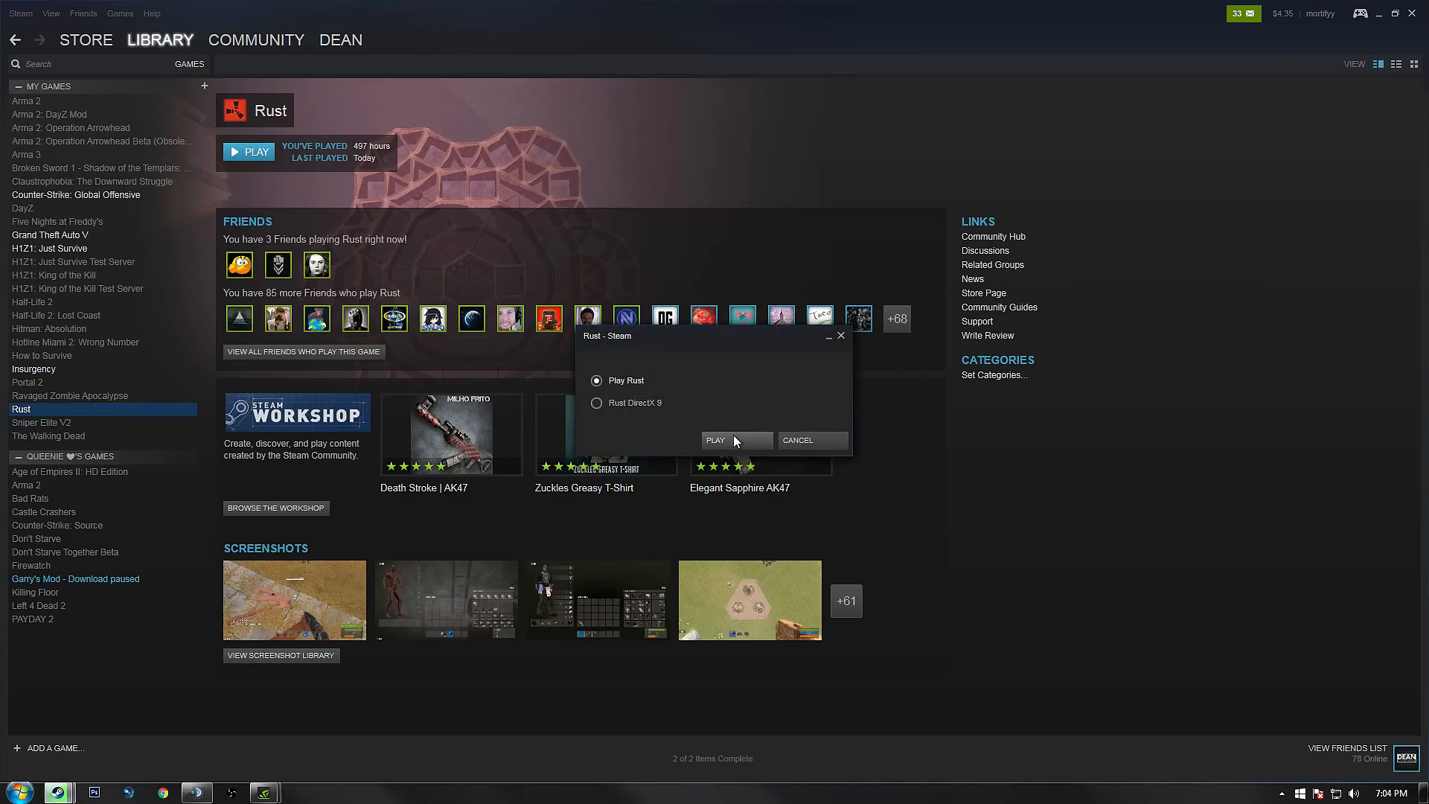
click(715, 439)
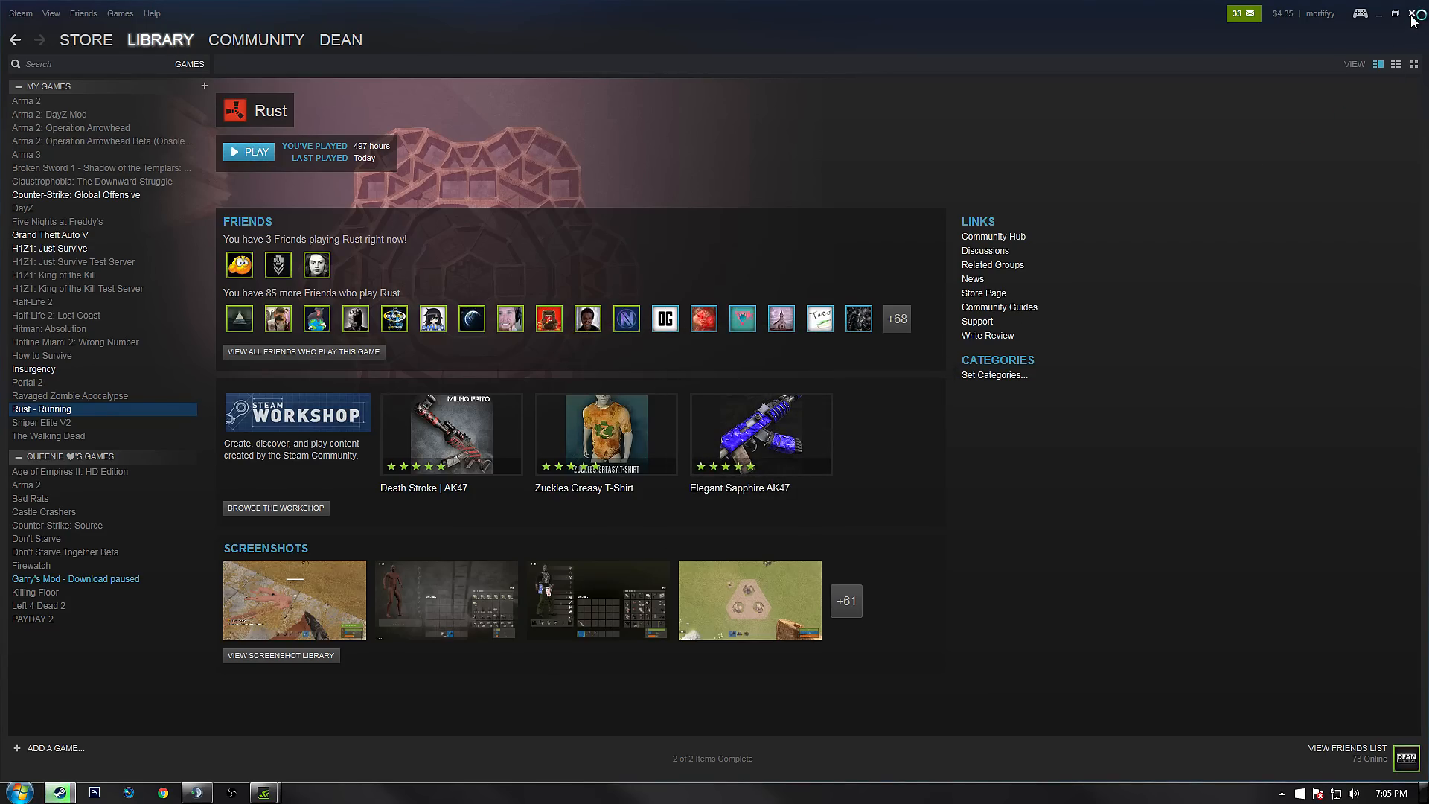
click(1419, 14)
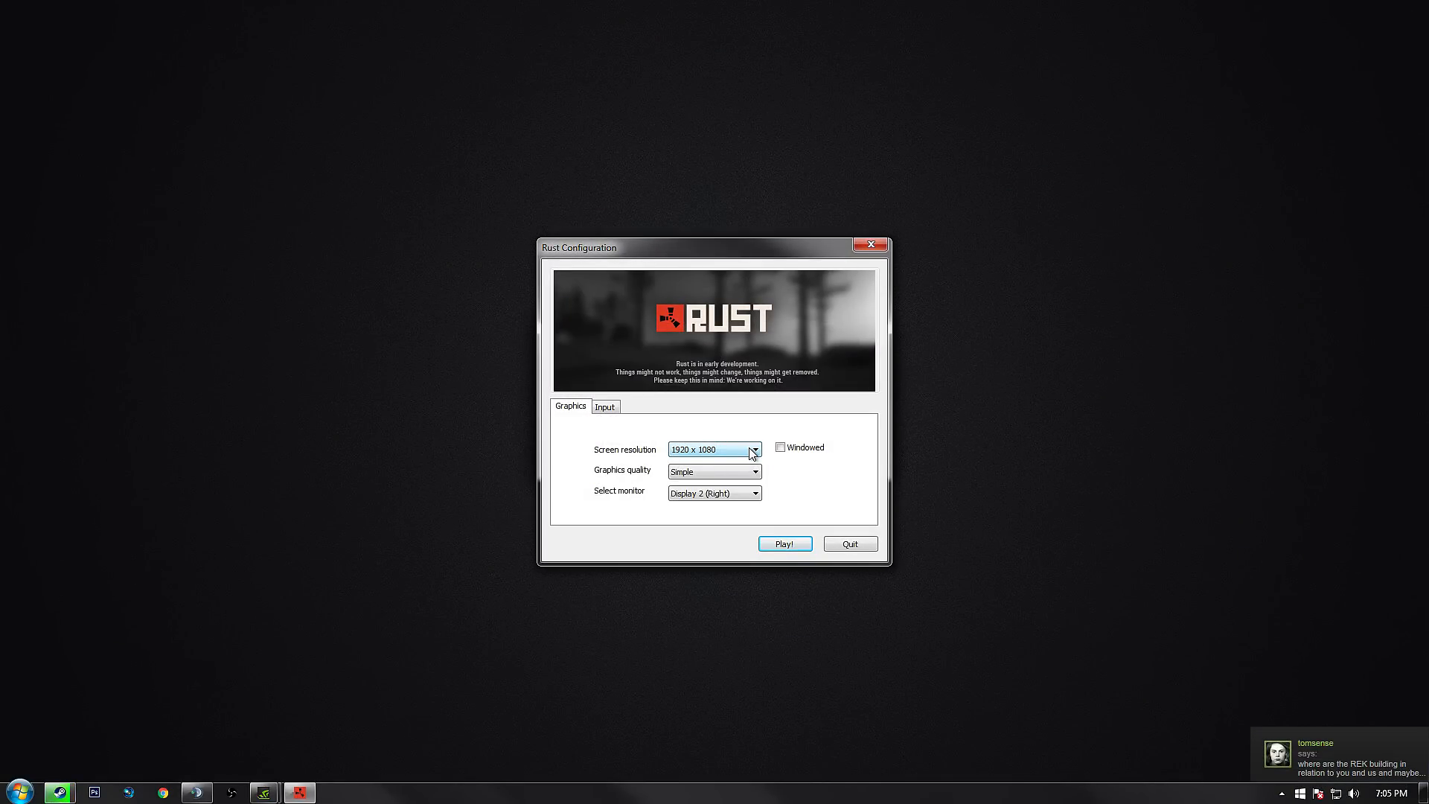
- Start Rust from its configuration dialog at 1920 x 1080 with Simple quality
click(752, 448)
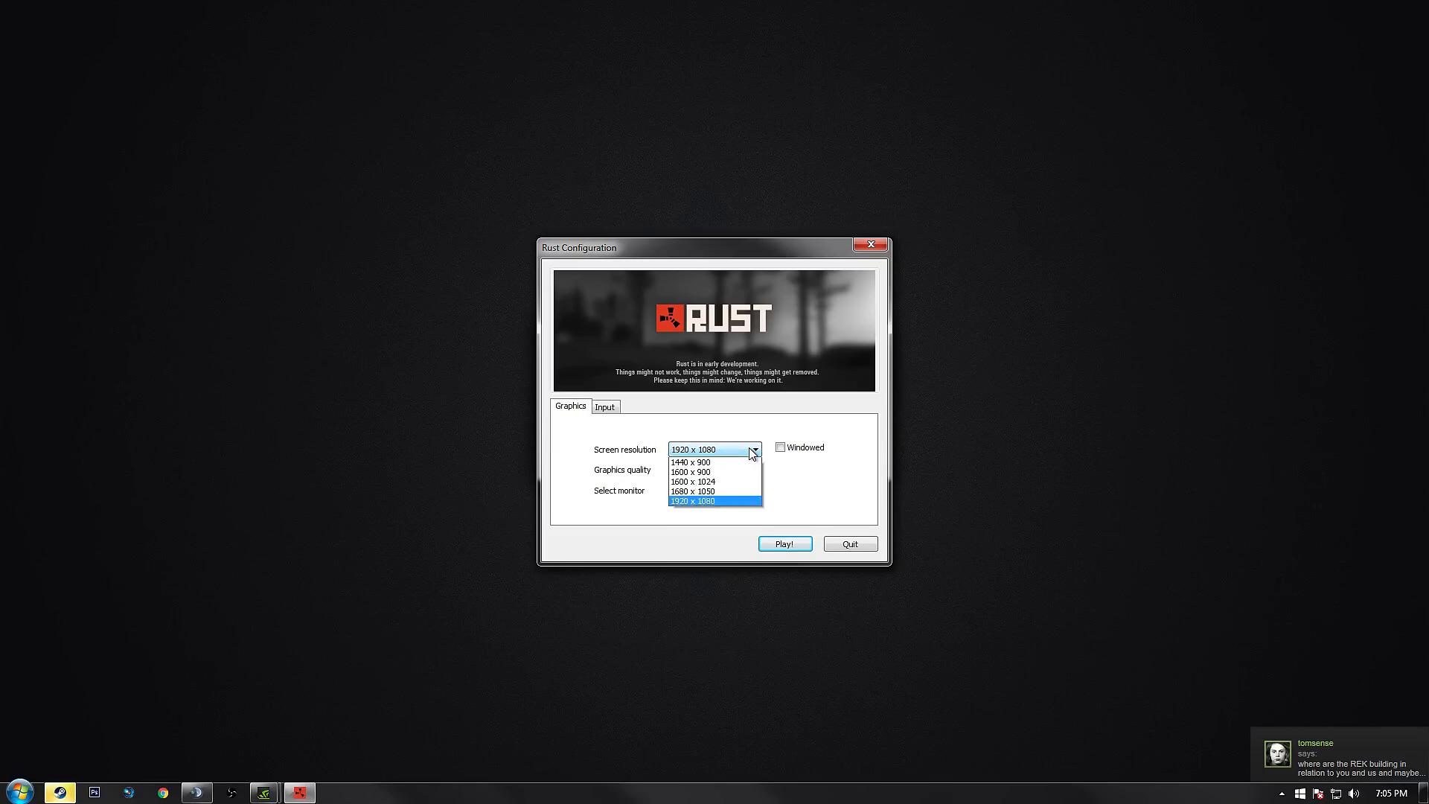
click(692, 500)
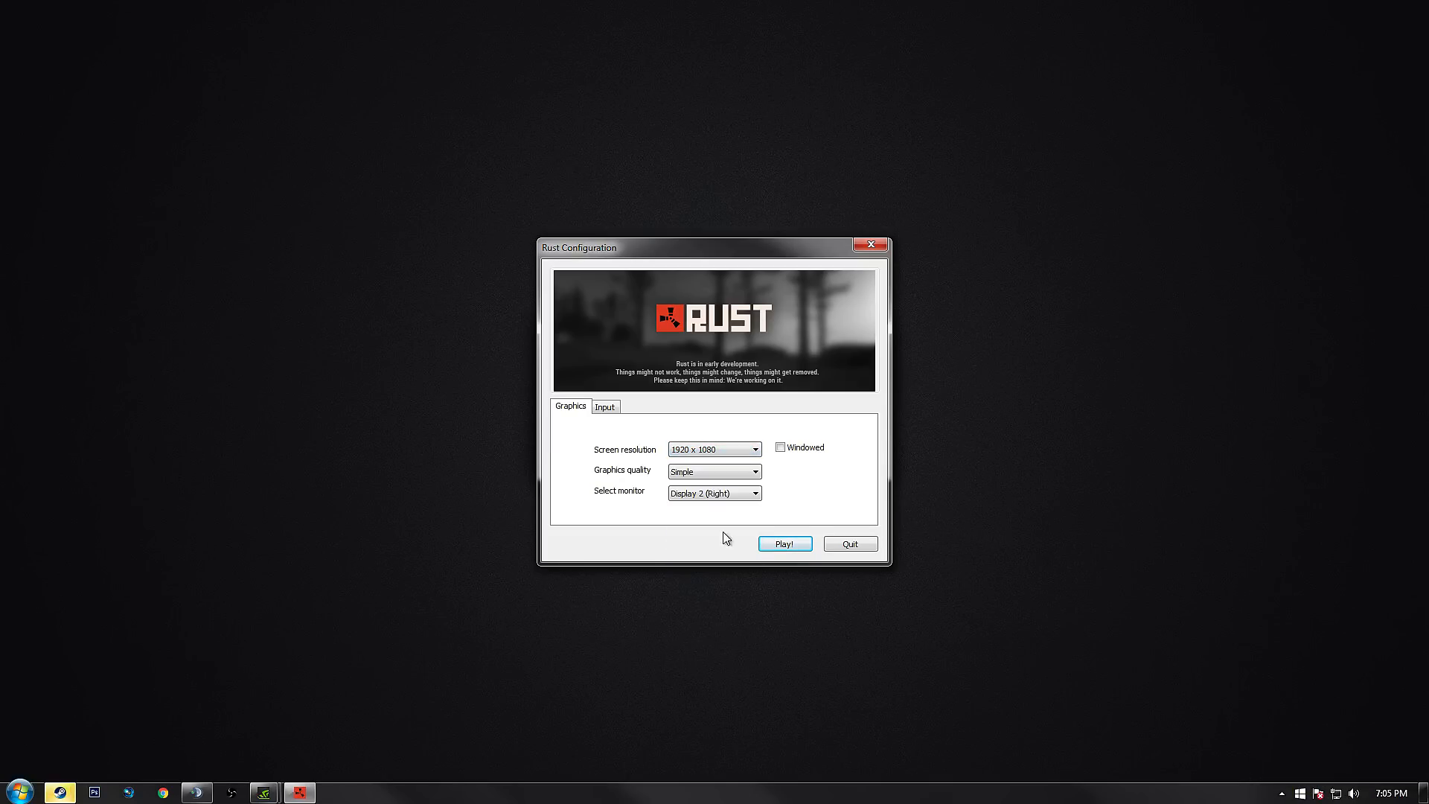
click(753, 472)
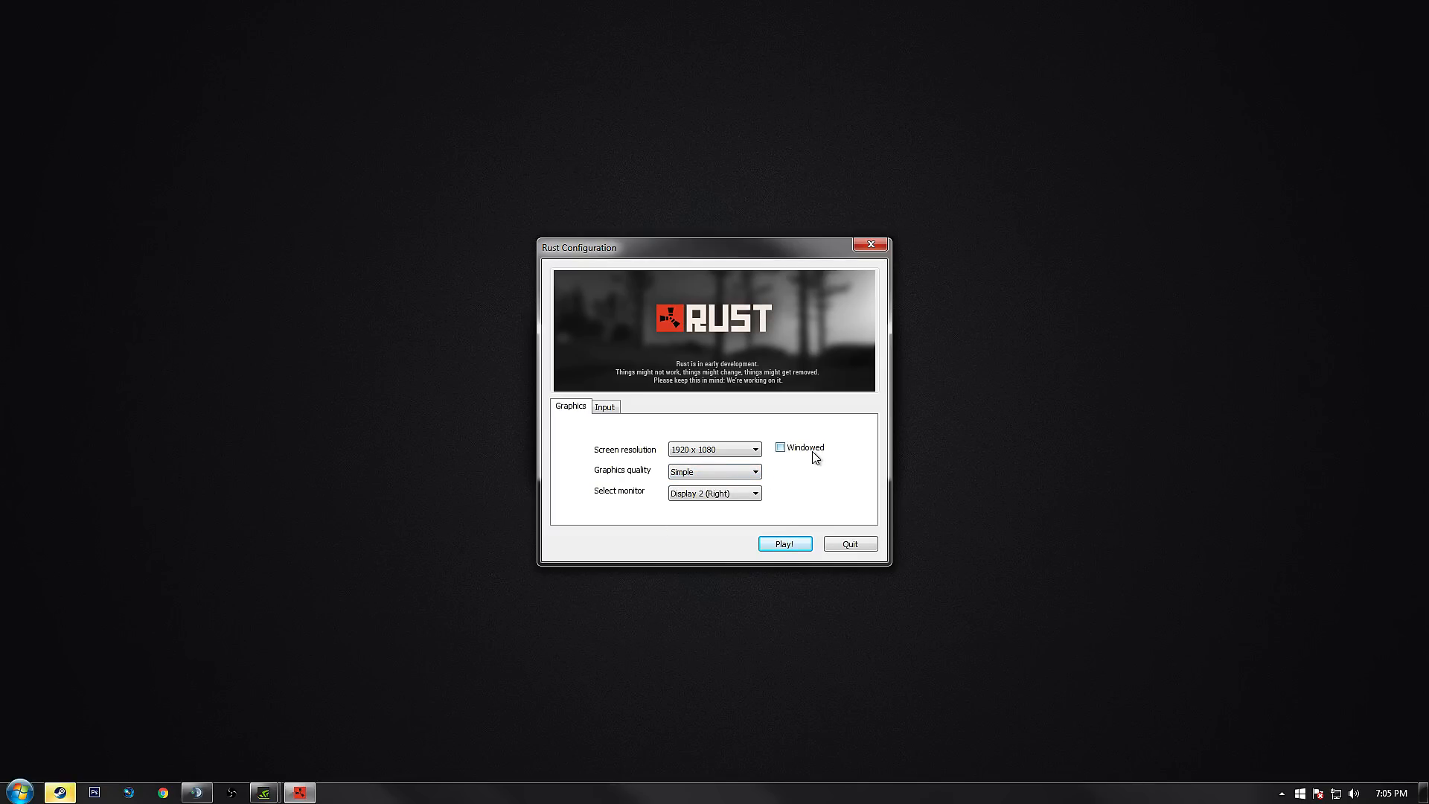
click(784, 544)
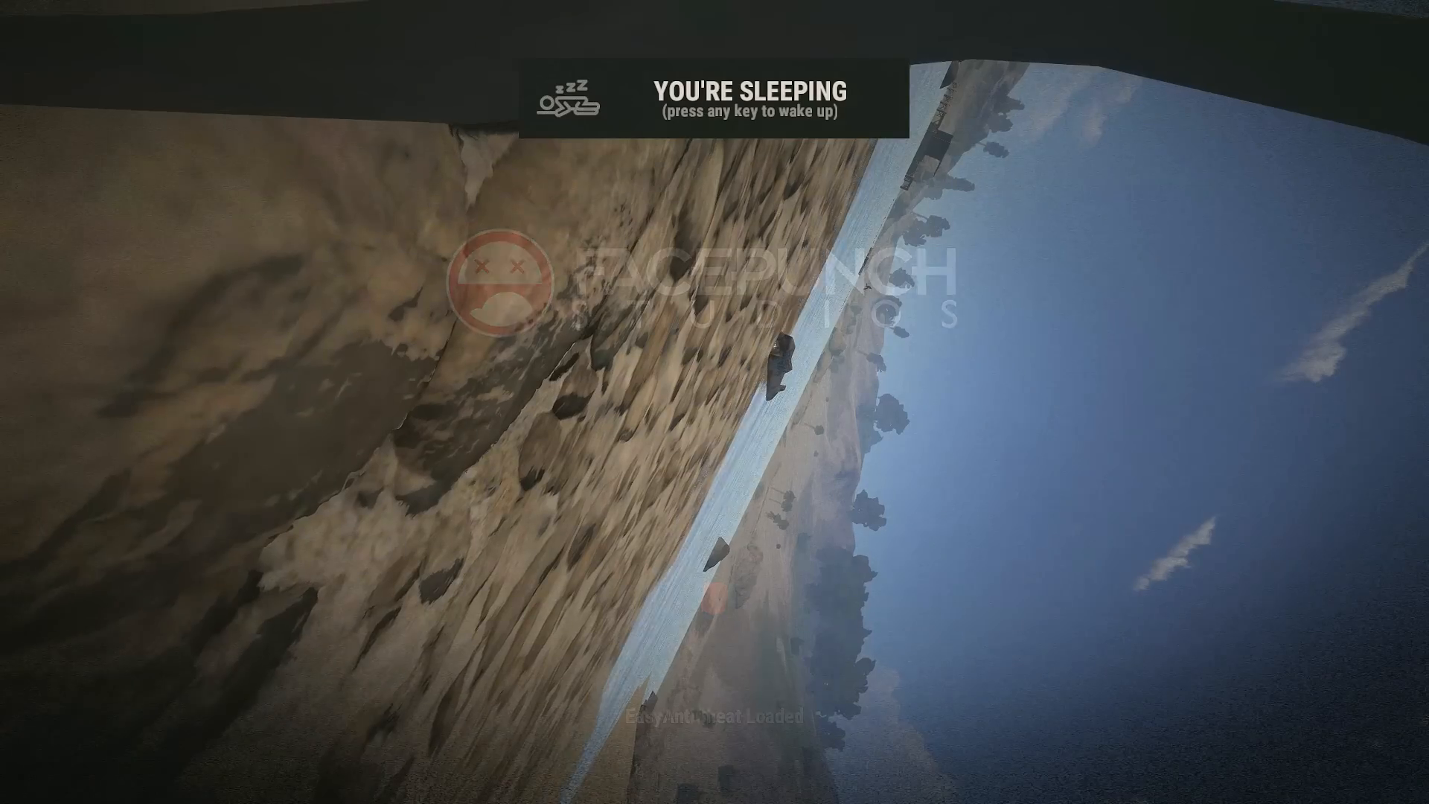
- Wake the character and use console perf 2, perf 3, then perf 1 to show the FPS counter
key(space)
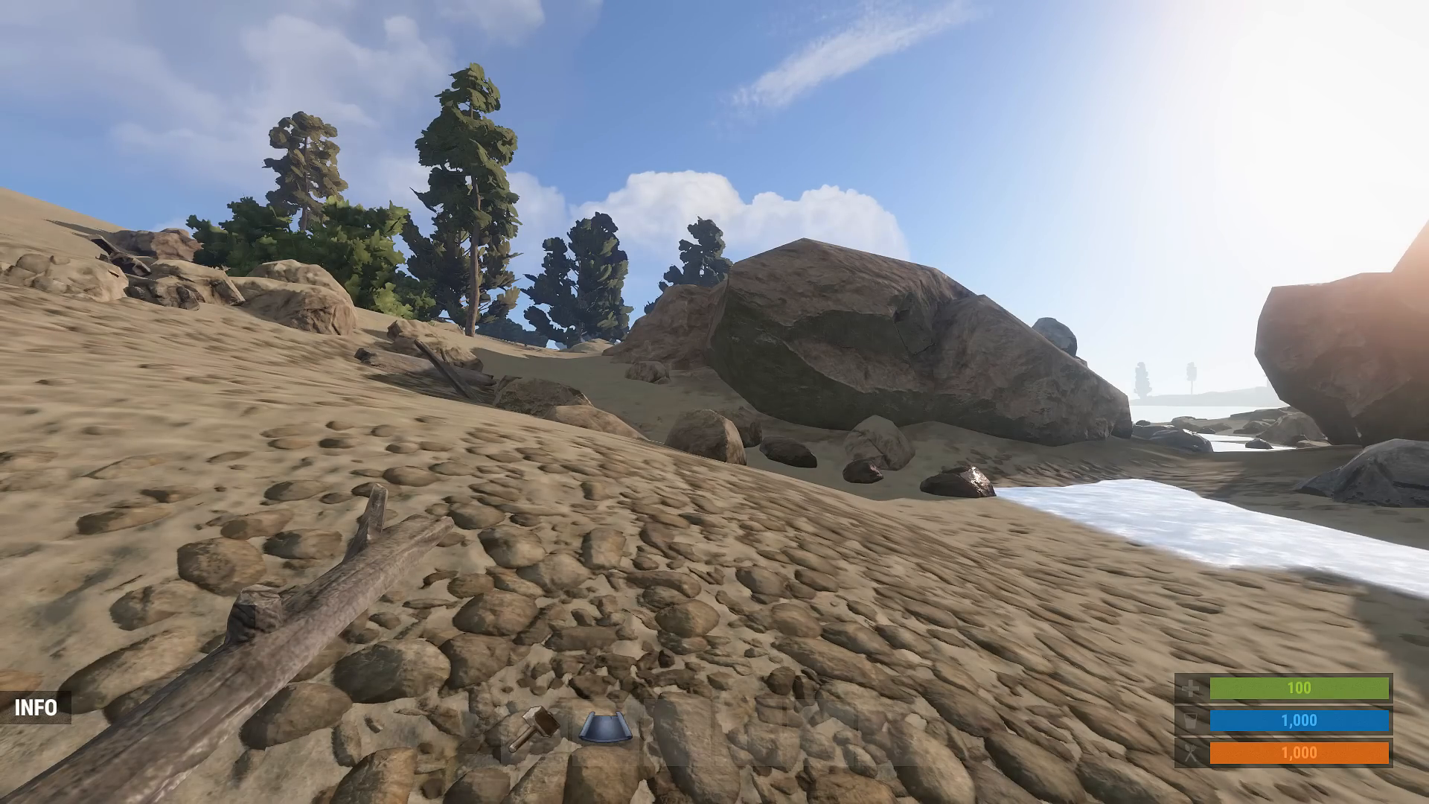
mouse_move(714, 402)
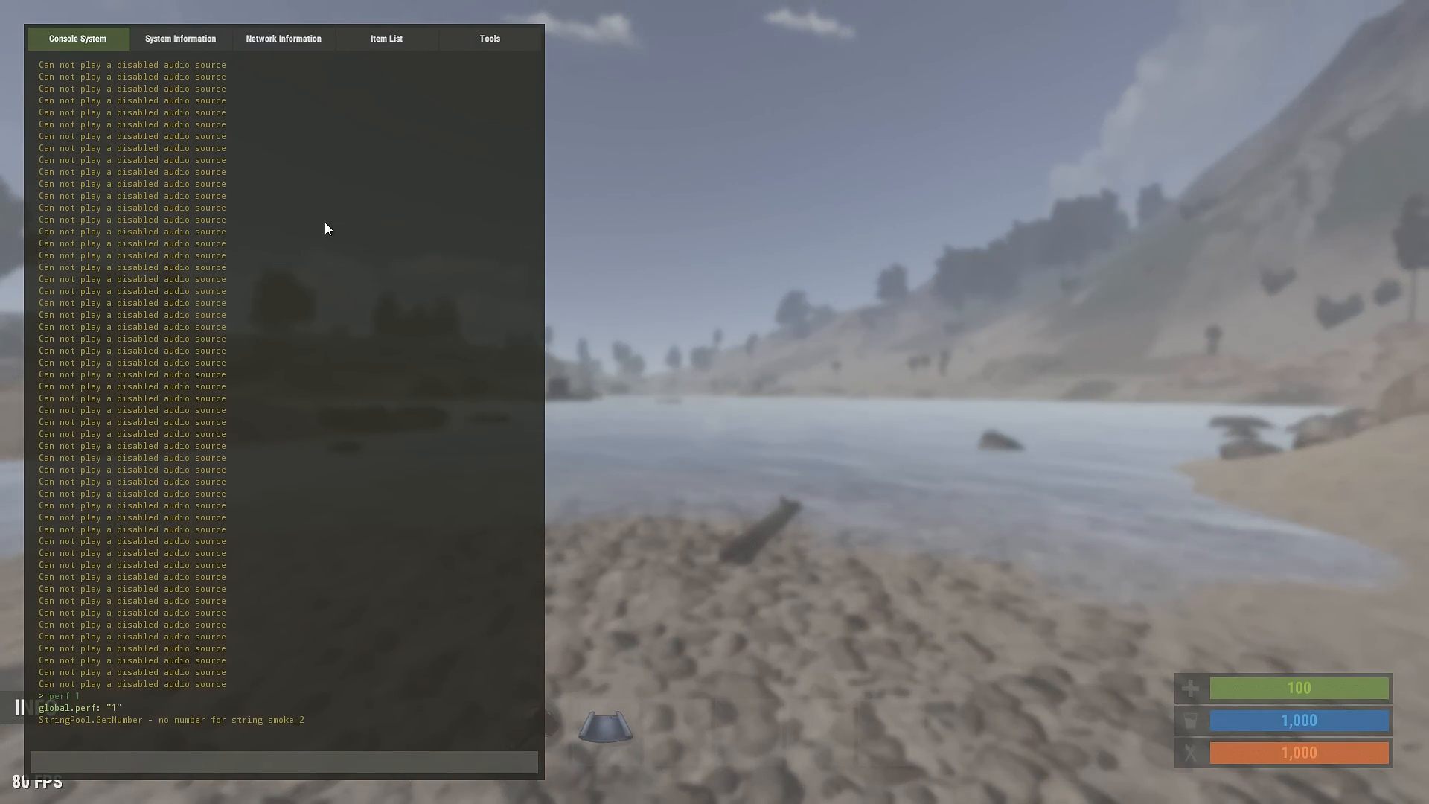
text(per)
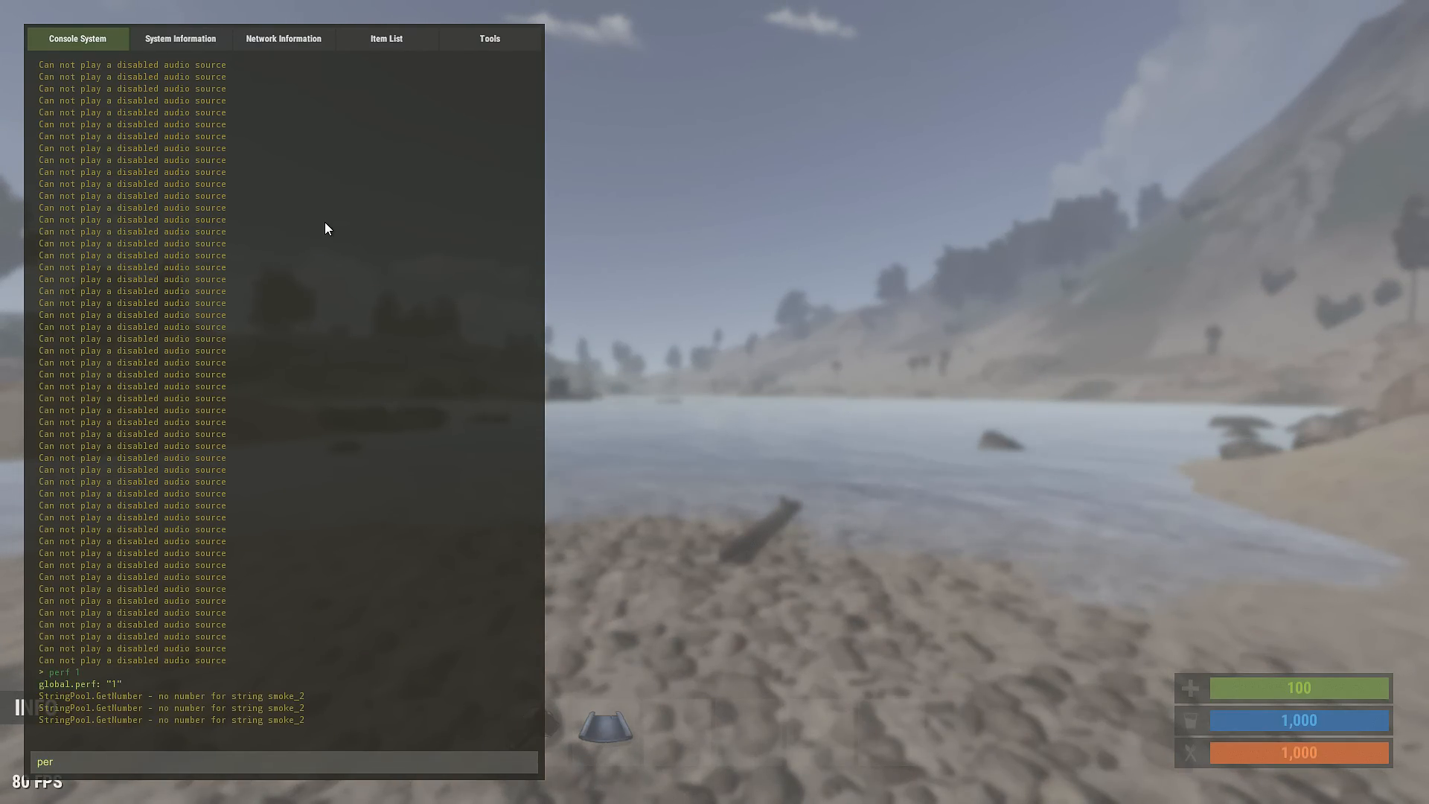
text(perf 2)
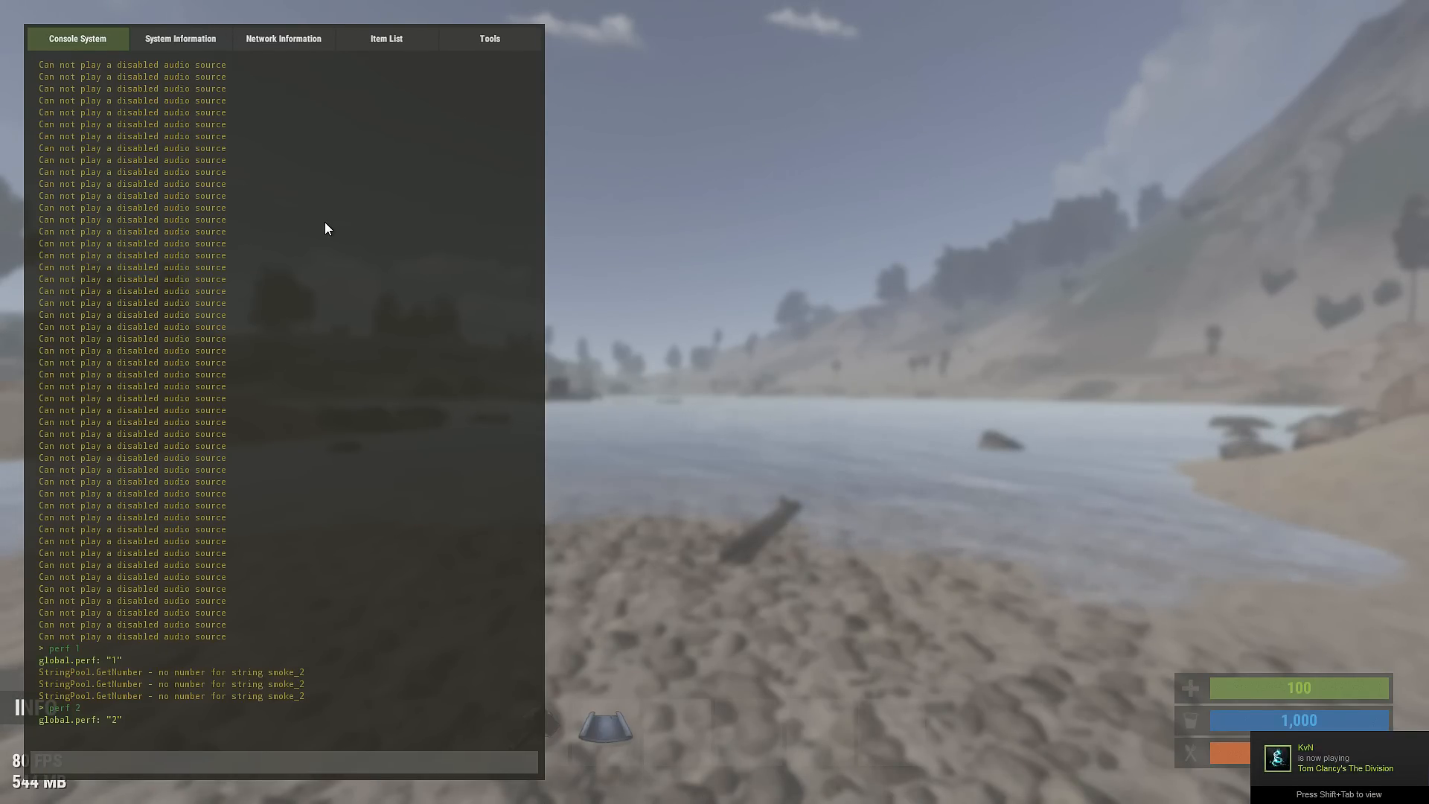
text(perf 3)
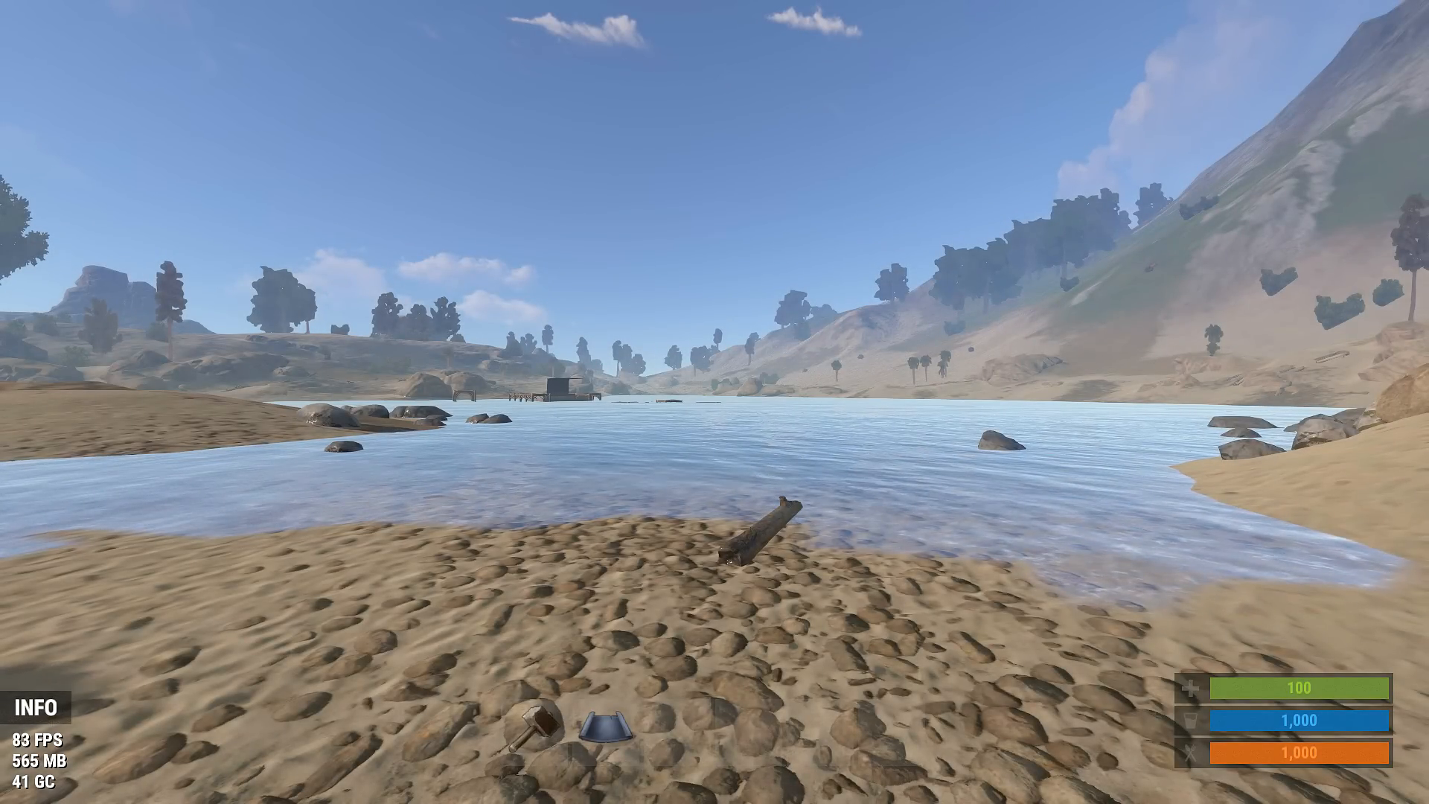
key(F1)
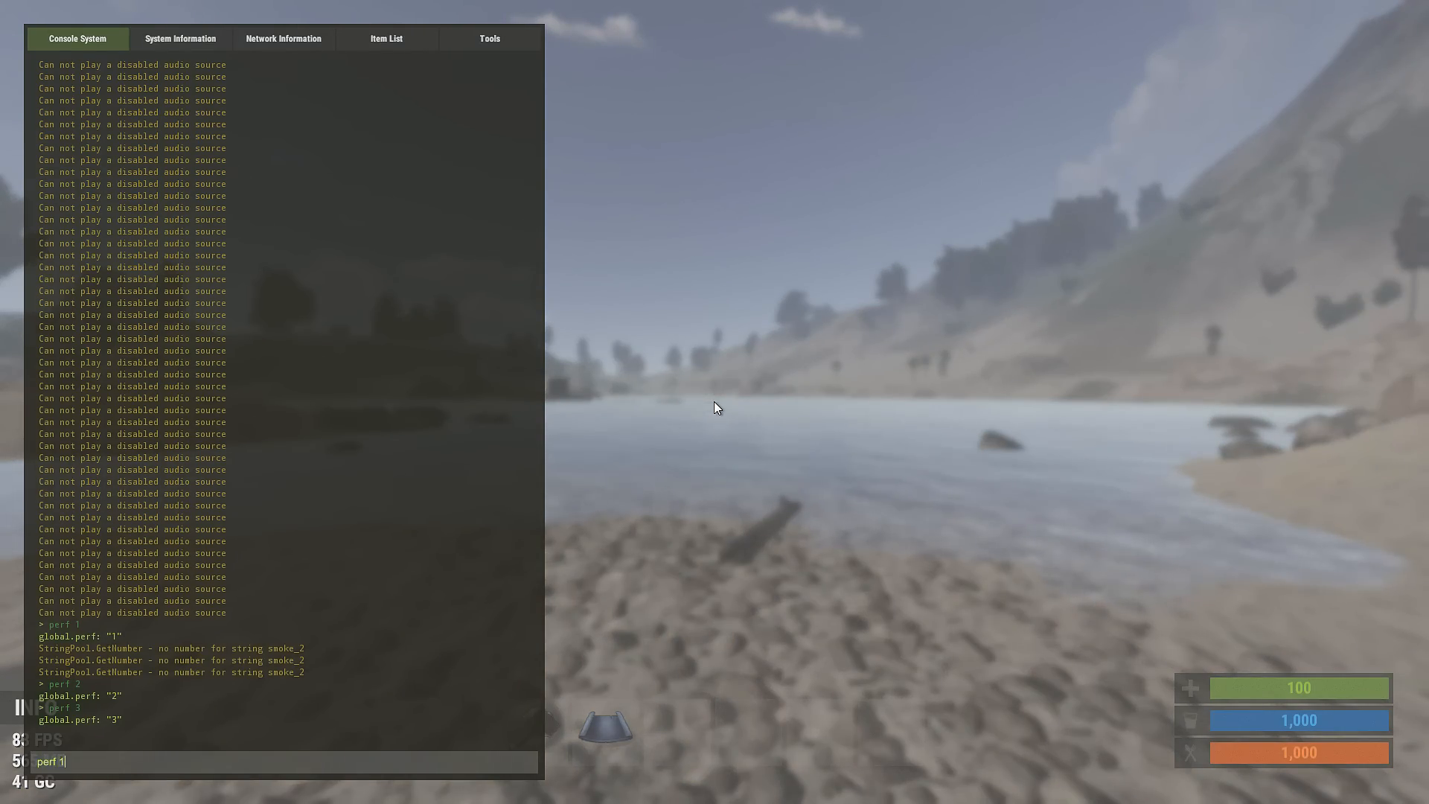
key(F1)
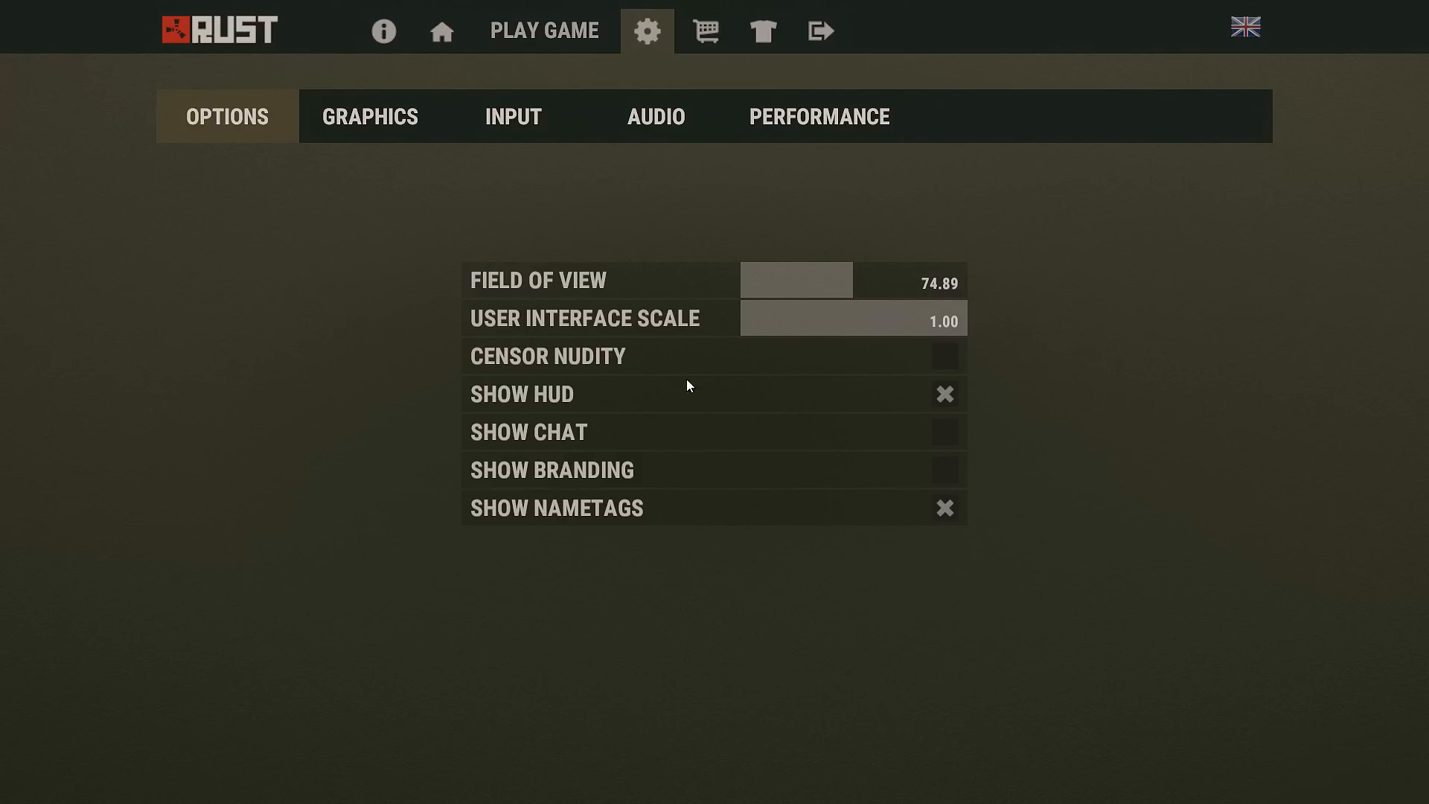
- Switch the options menu to the Graphics page
click(371, 116)
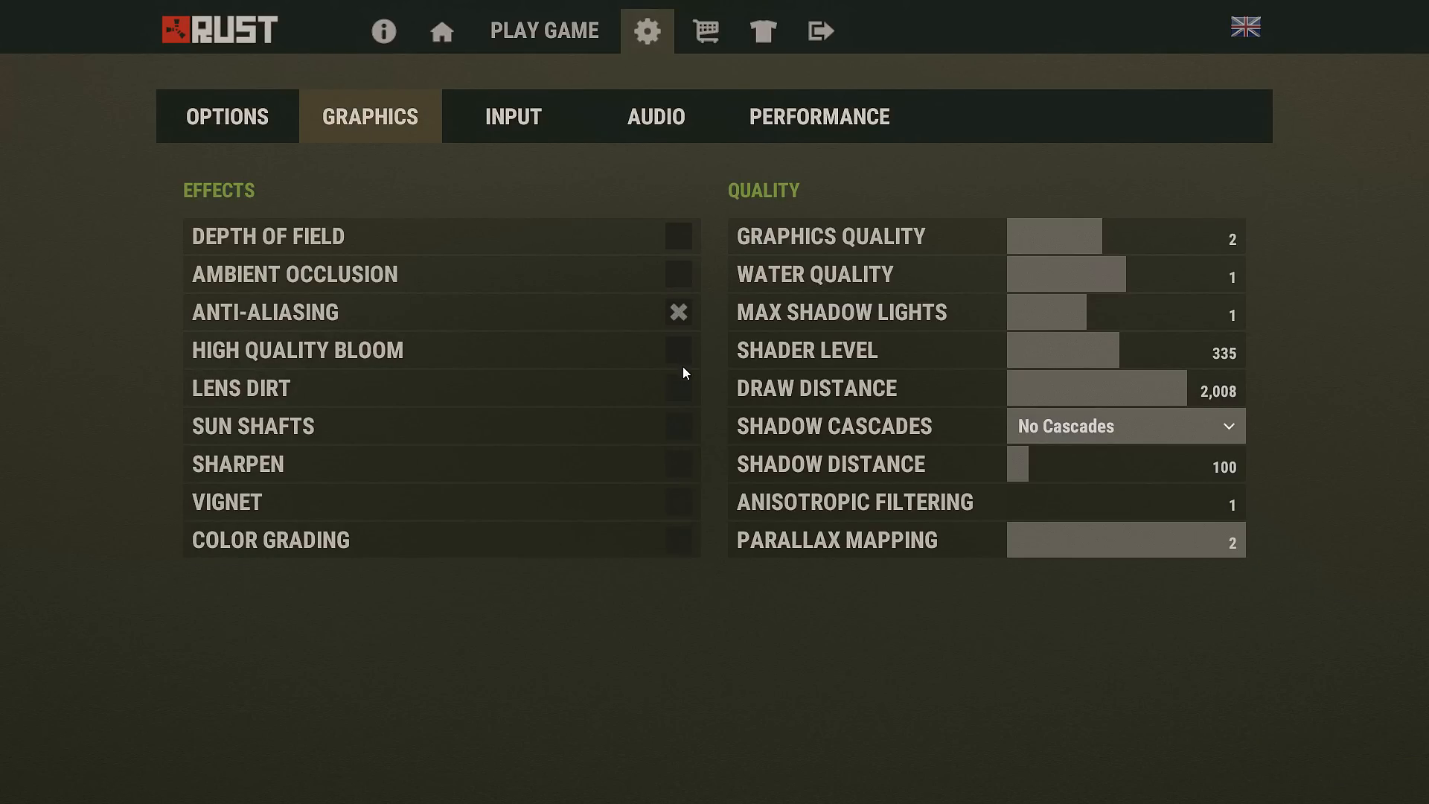
mouse_move(684, 330)
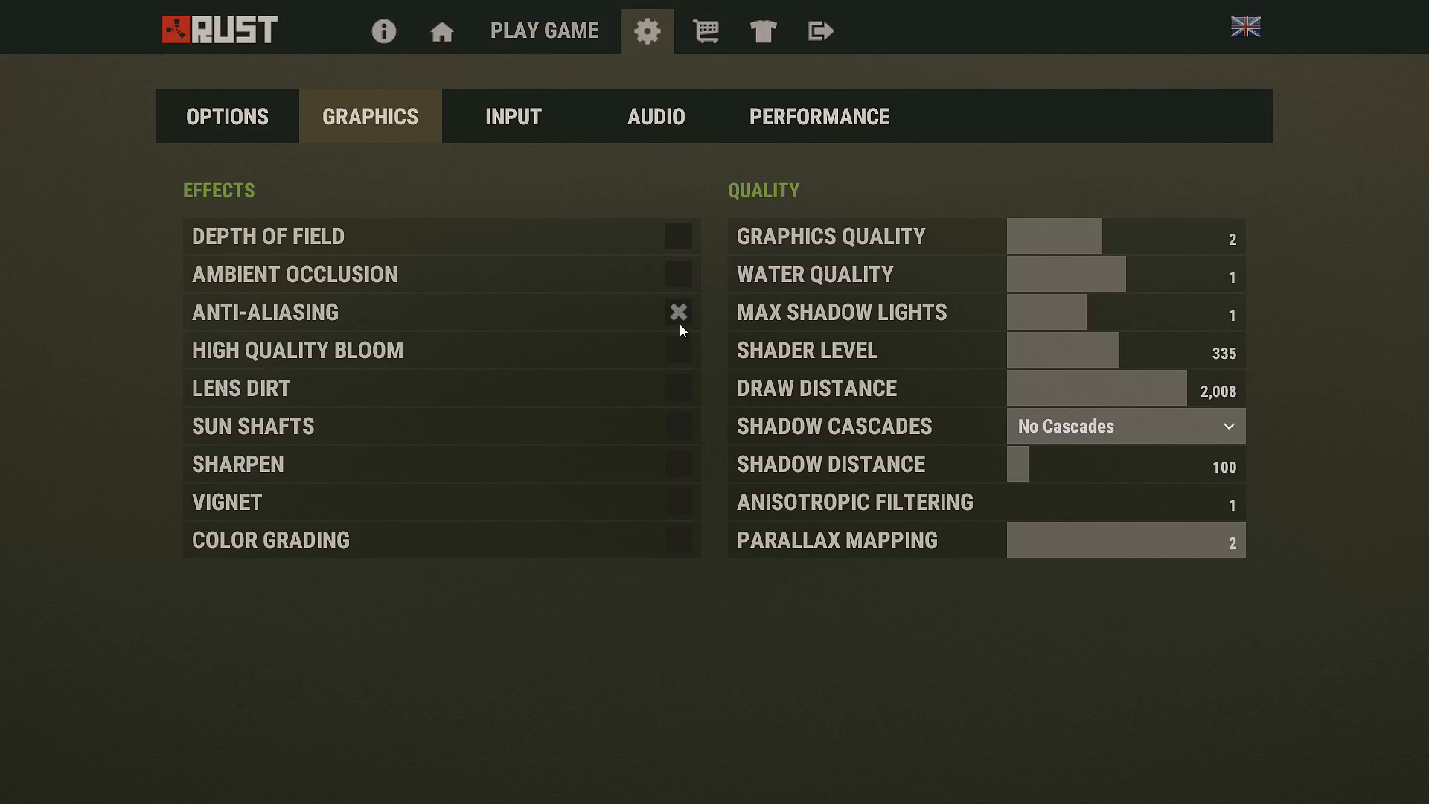
mouse_move(897, 213)
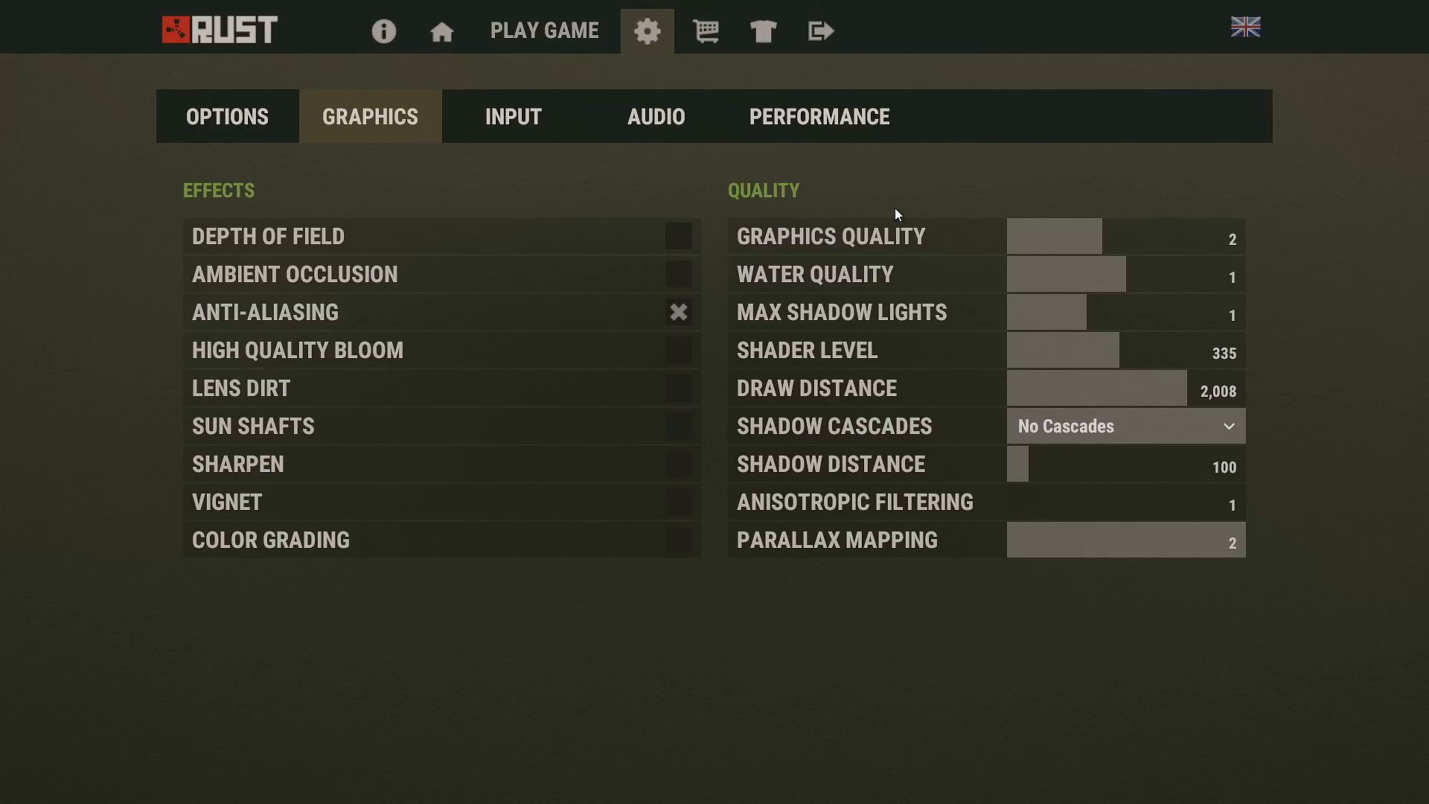
mouse_move(1105, 243)
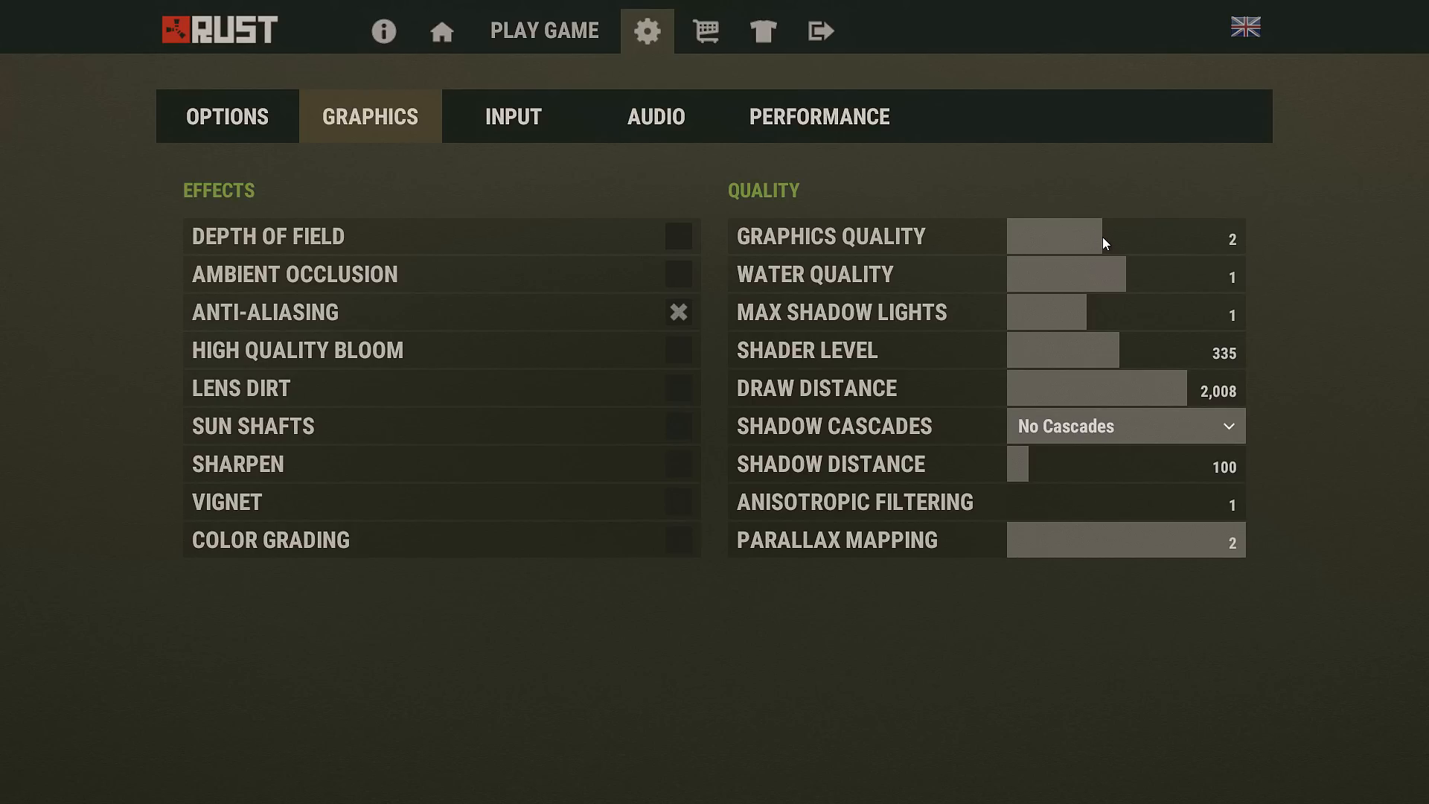
mouse_move(1136, 296)
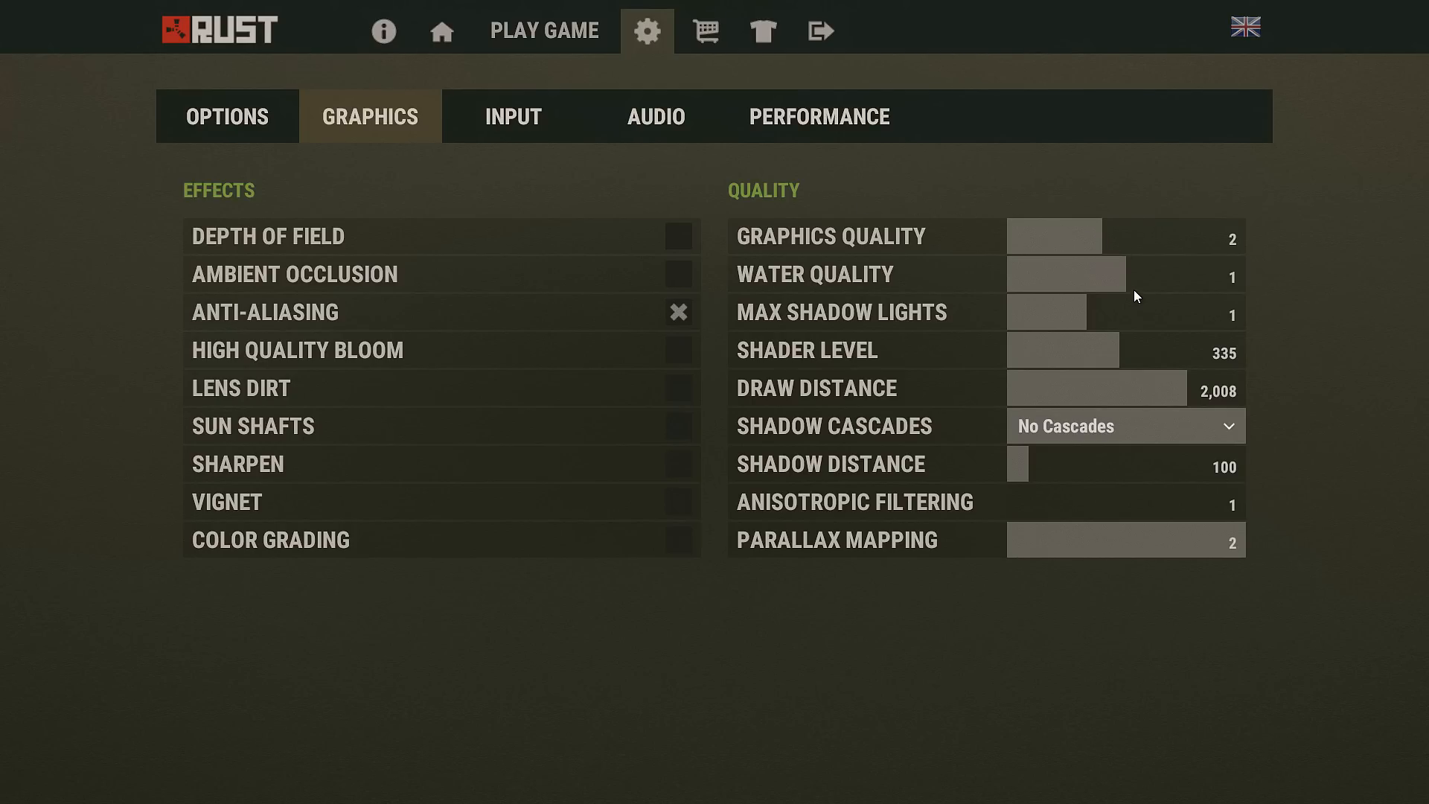
mouse_move(1123, 321)
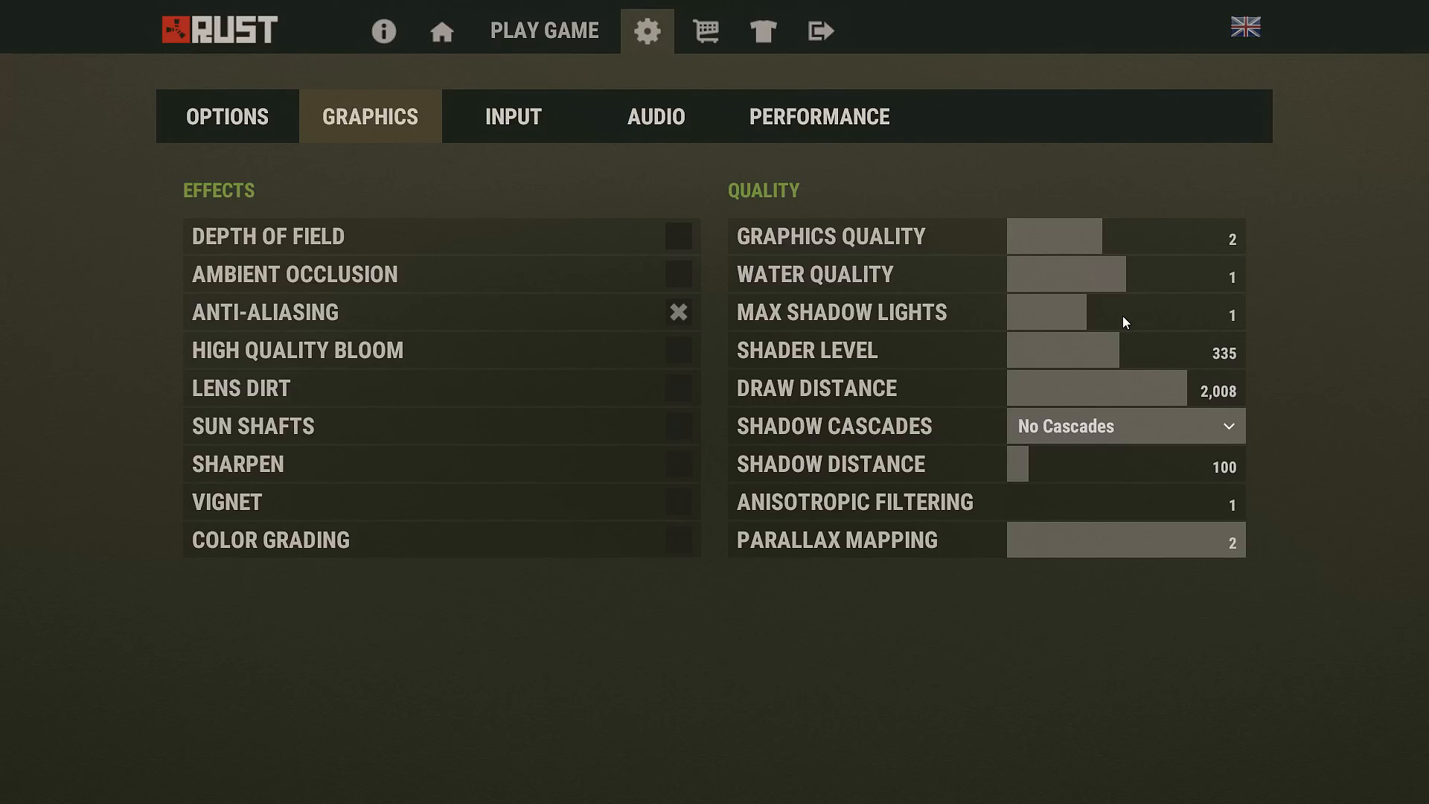
mouse_move(1087, 316)
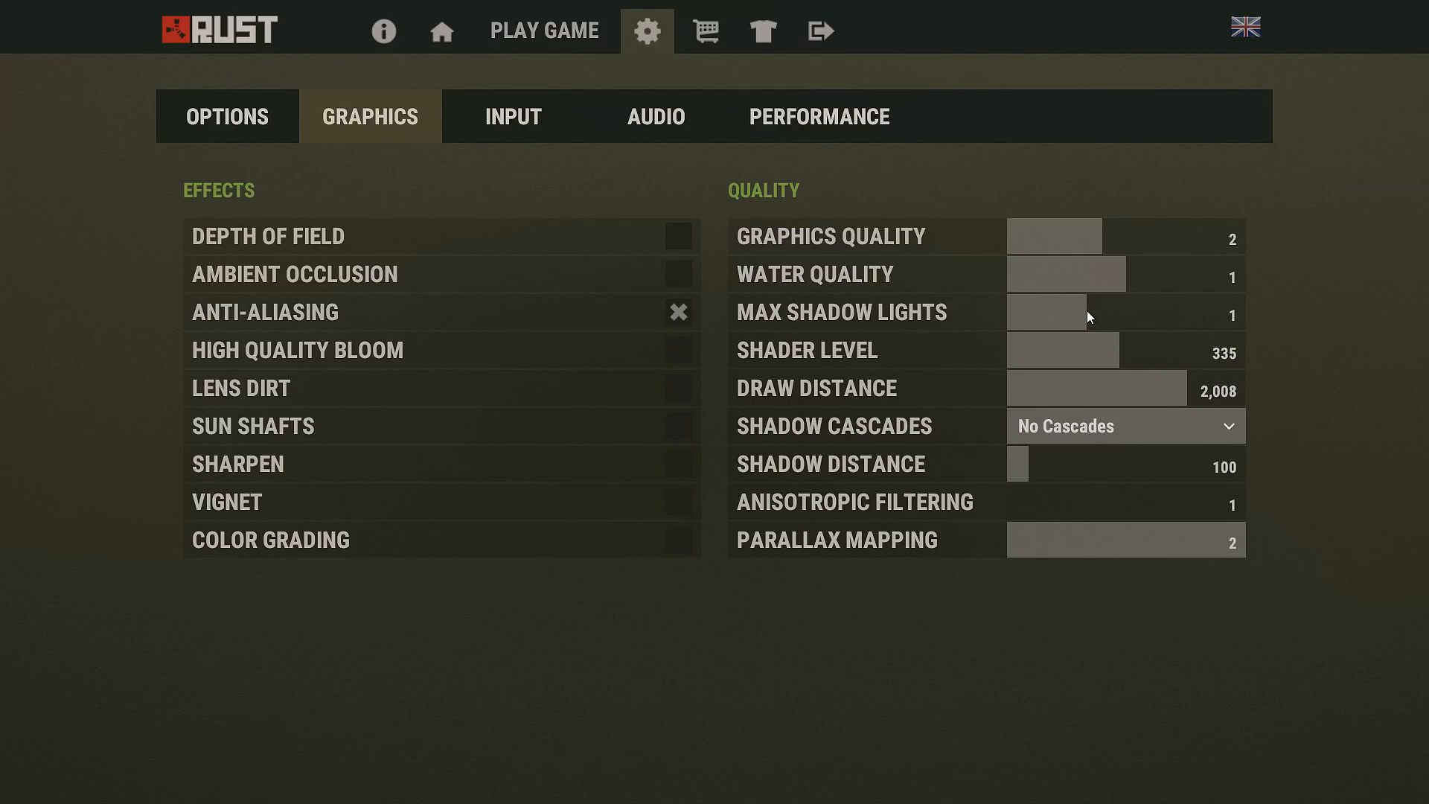
mouse_move(1086, 316)
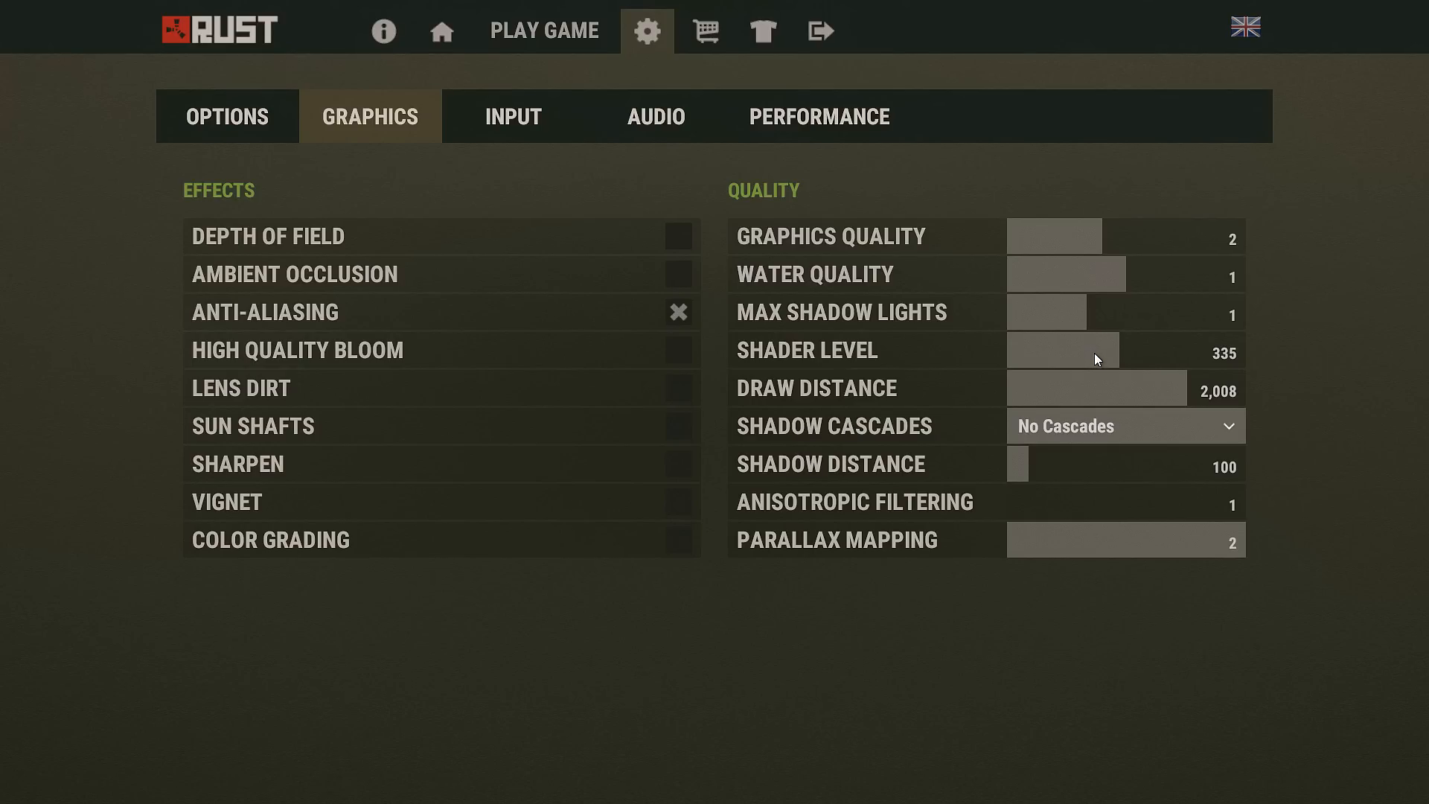
mouse_move(1128, 359)
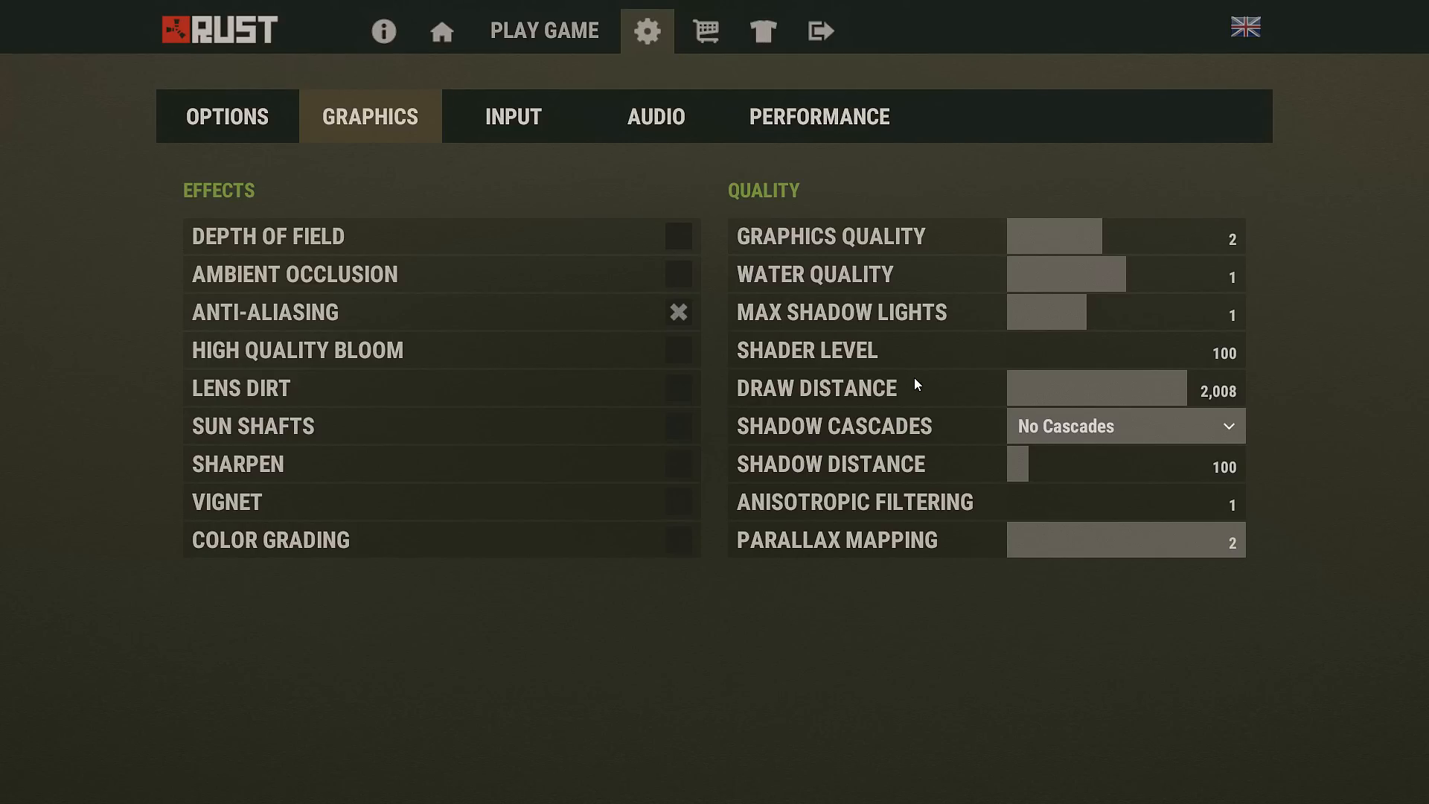
mouse_move(1147, 356)
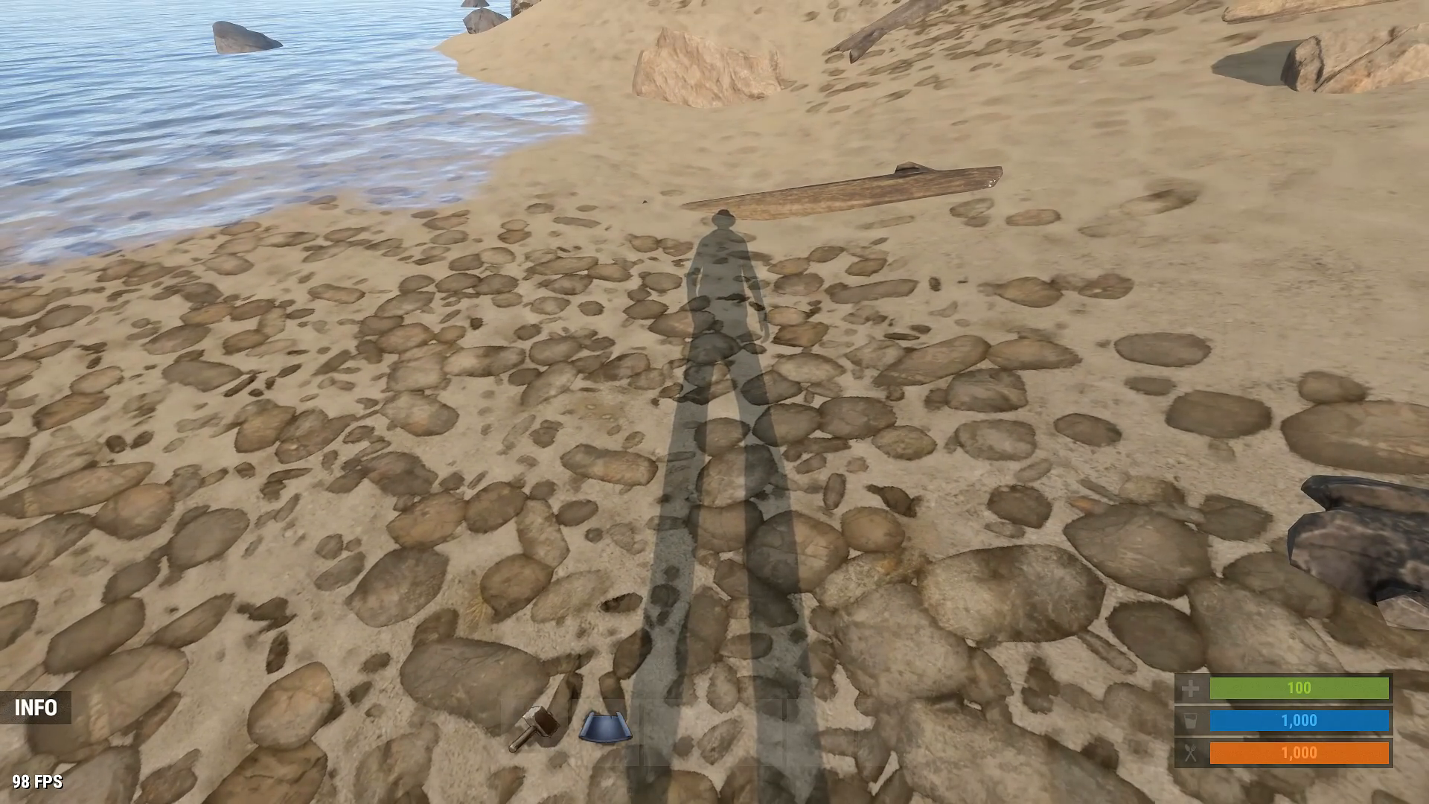
- After lowering shader level and shadow distance, view the Audio page's speaker mode choices
click(645, 30)
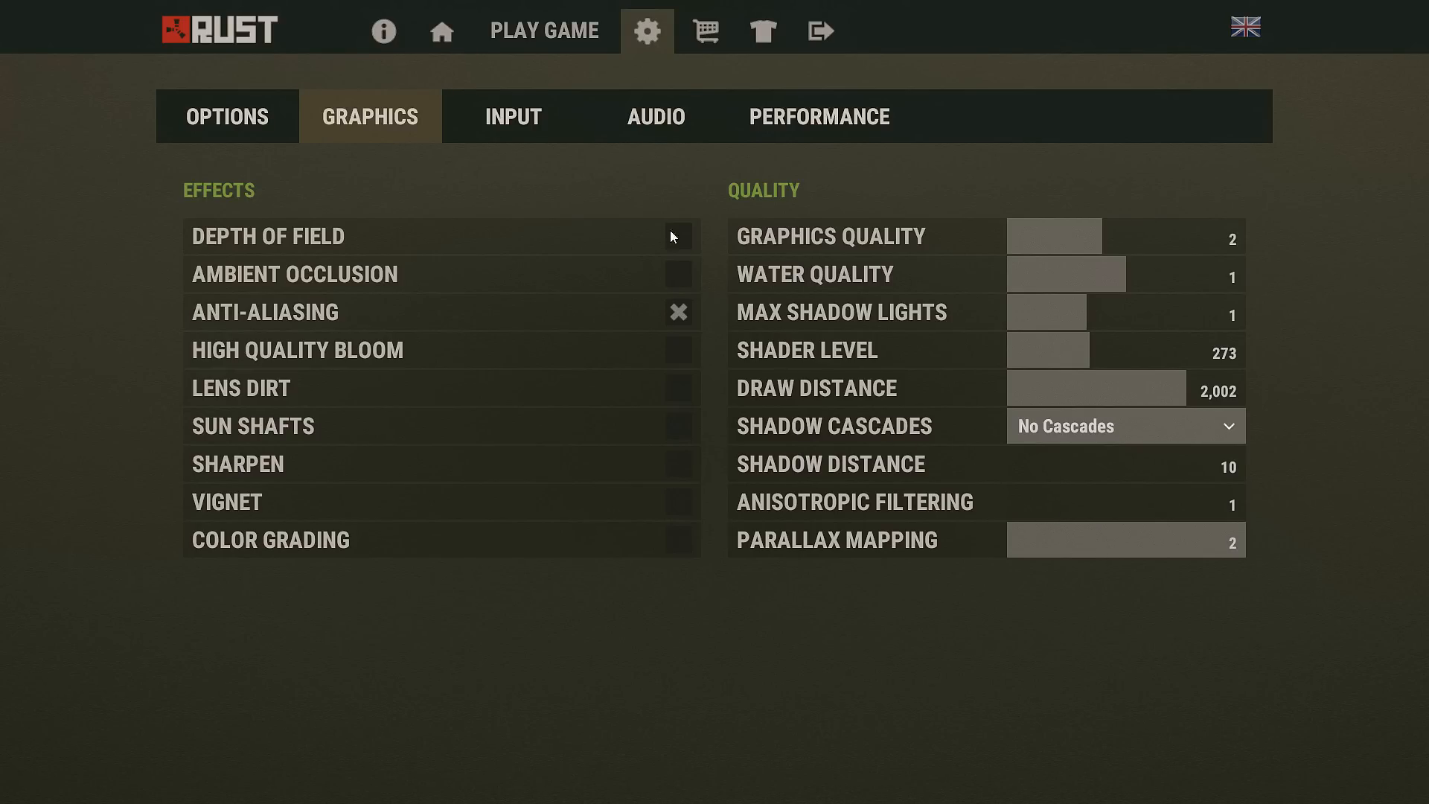
click(512, 116)
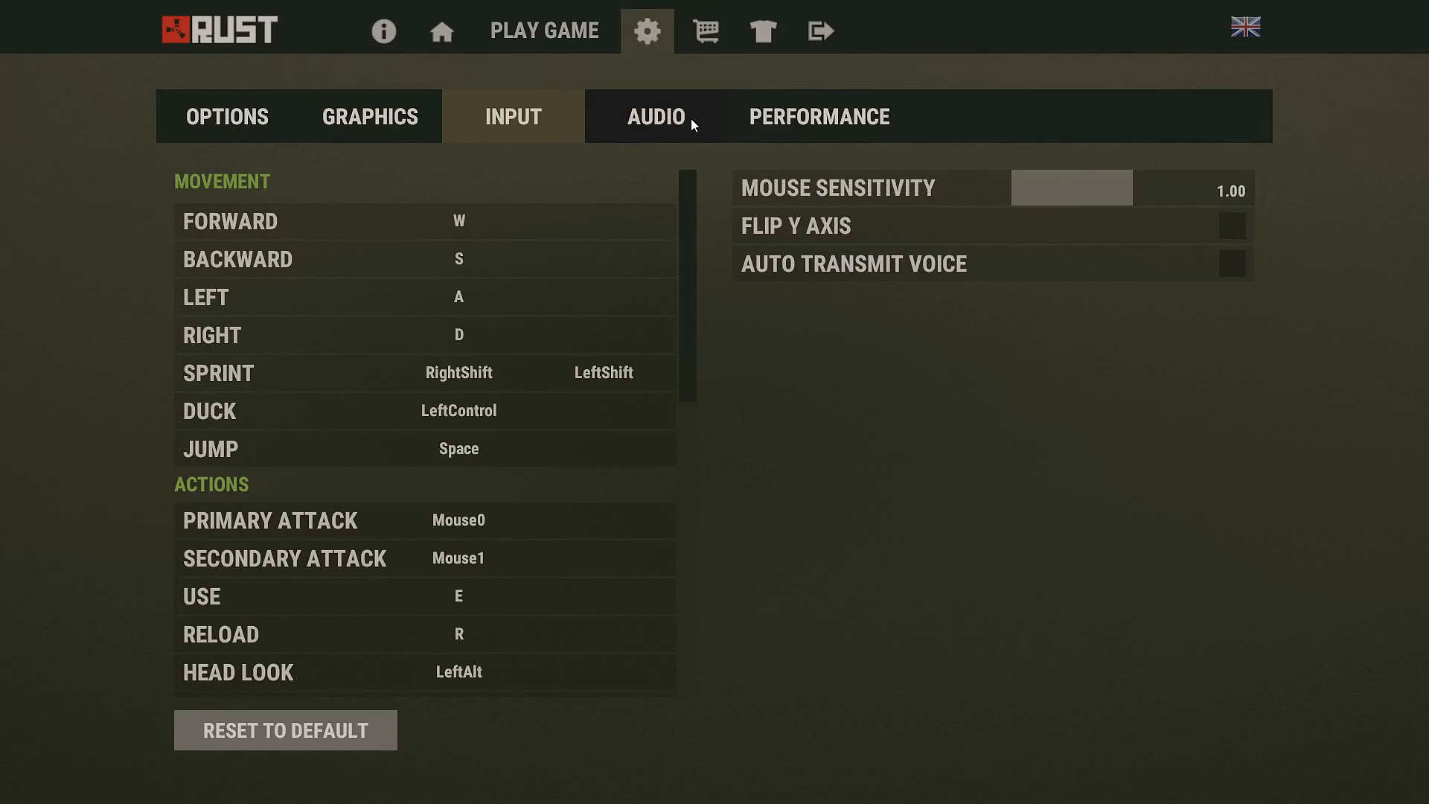
click(655, 116)
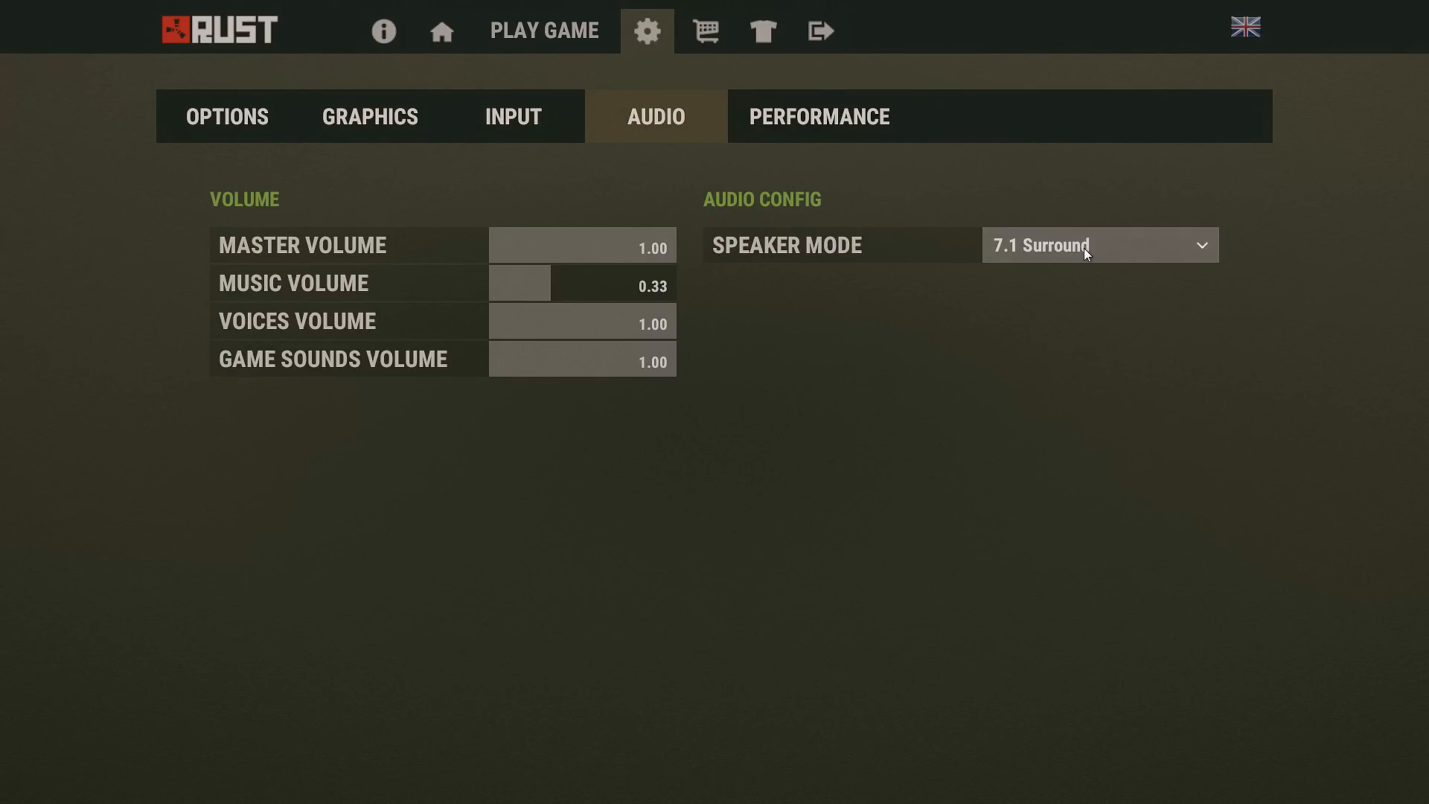
click(1099, 245)
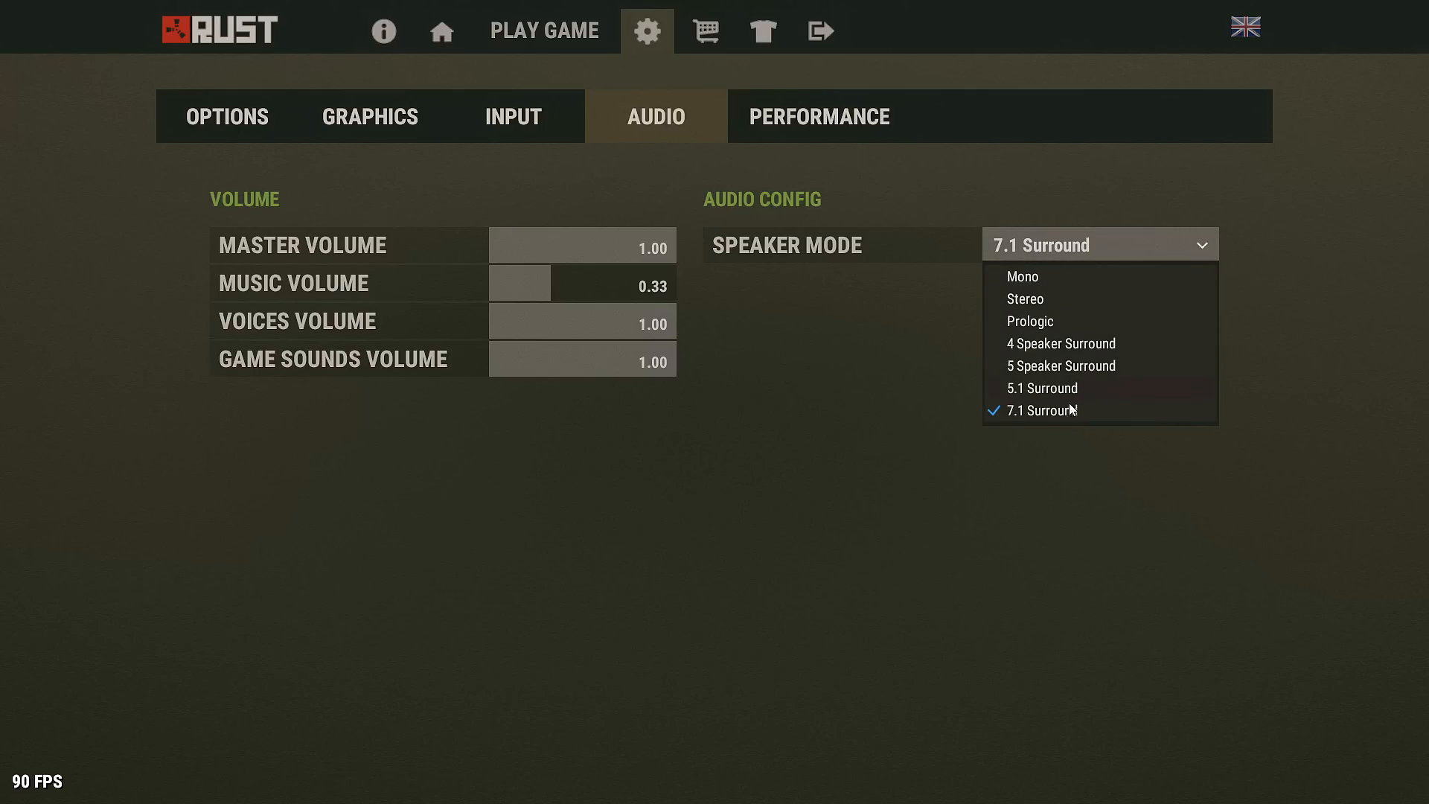
- On the Performance page, raise Max Gibs briefly then set it back to 361
click(818, 116)
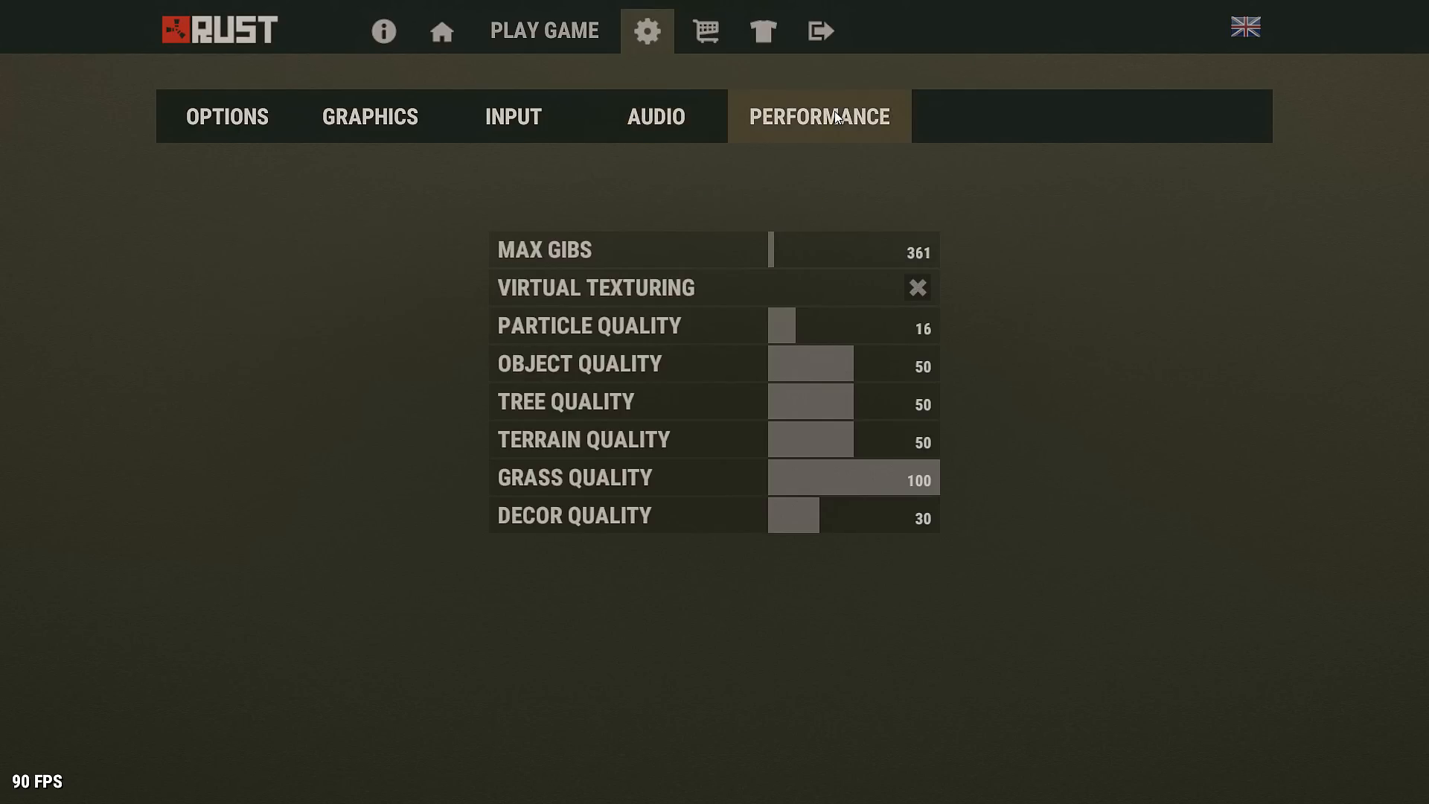
mouse_move(771, 257)
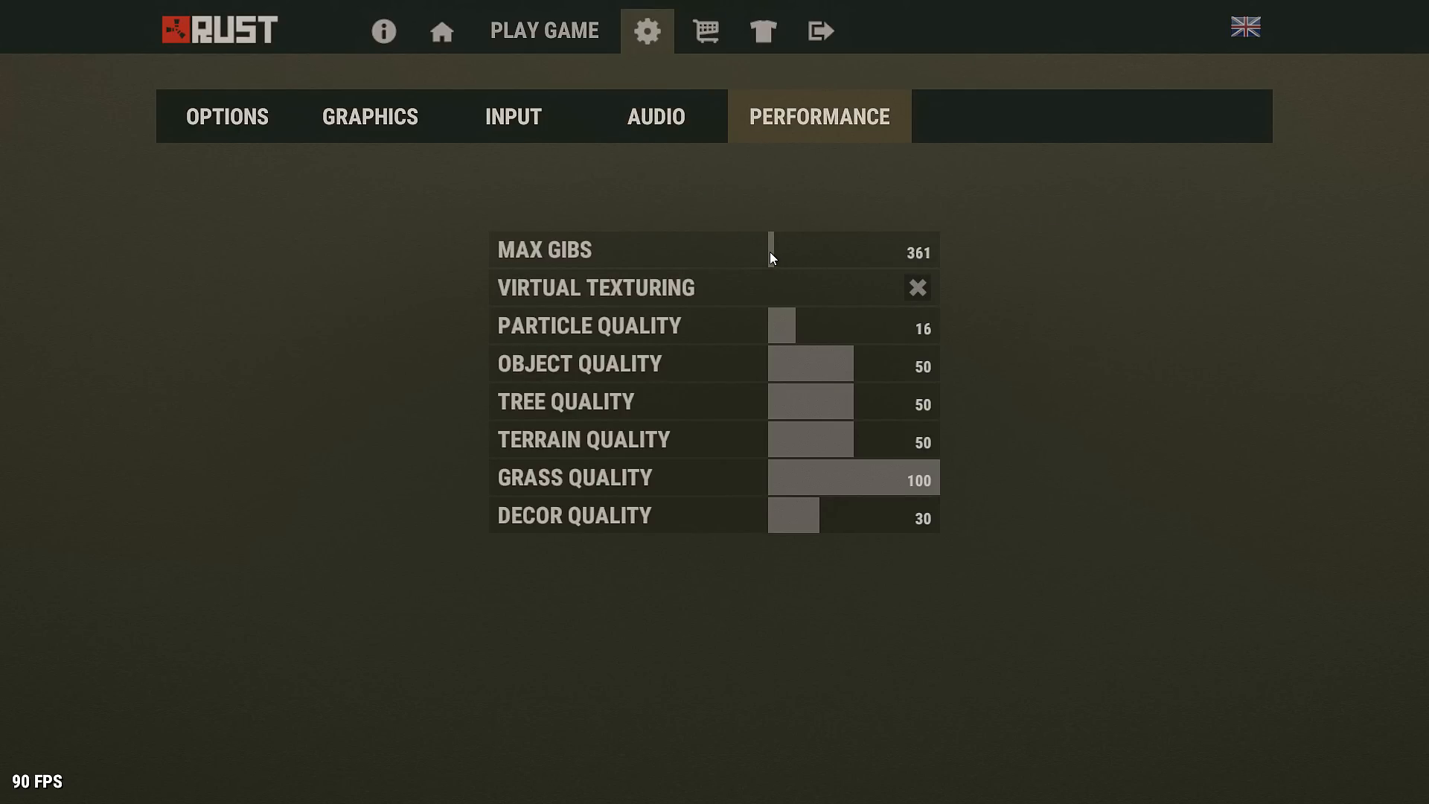
drag(769, 250, 803, 250)
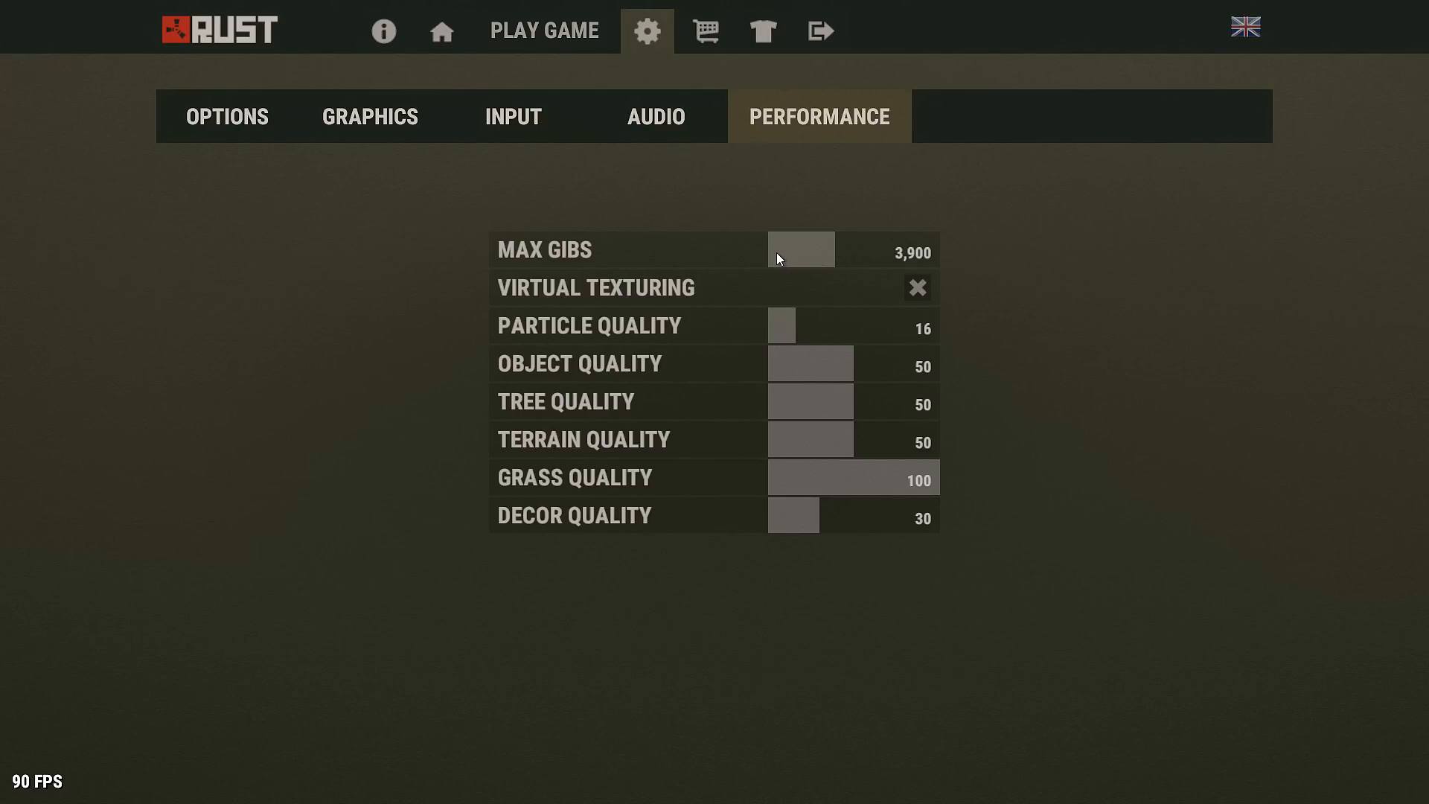
drag(801, 249, 773, 248)
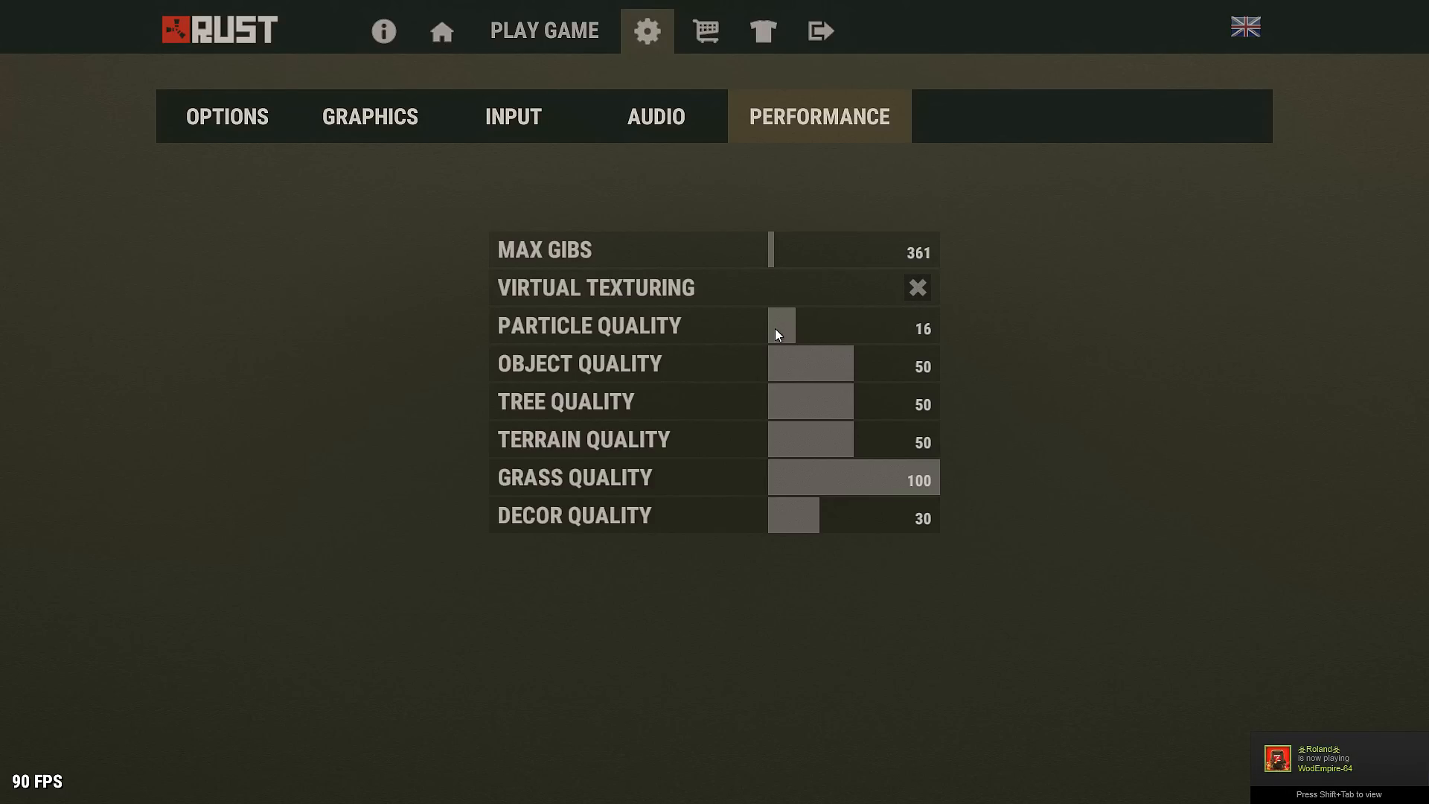
mouse_move(789, 340)
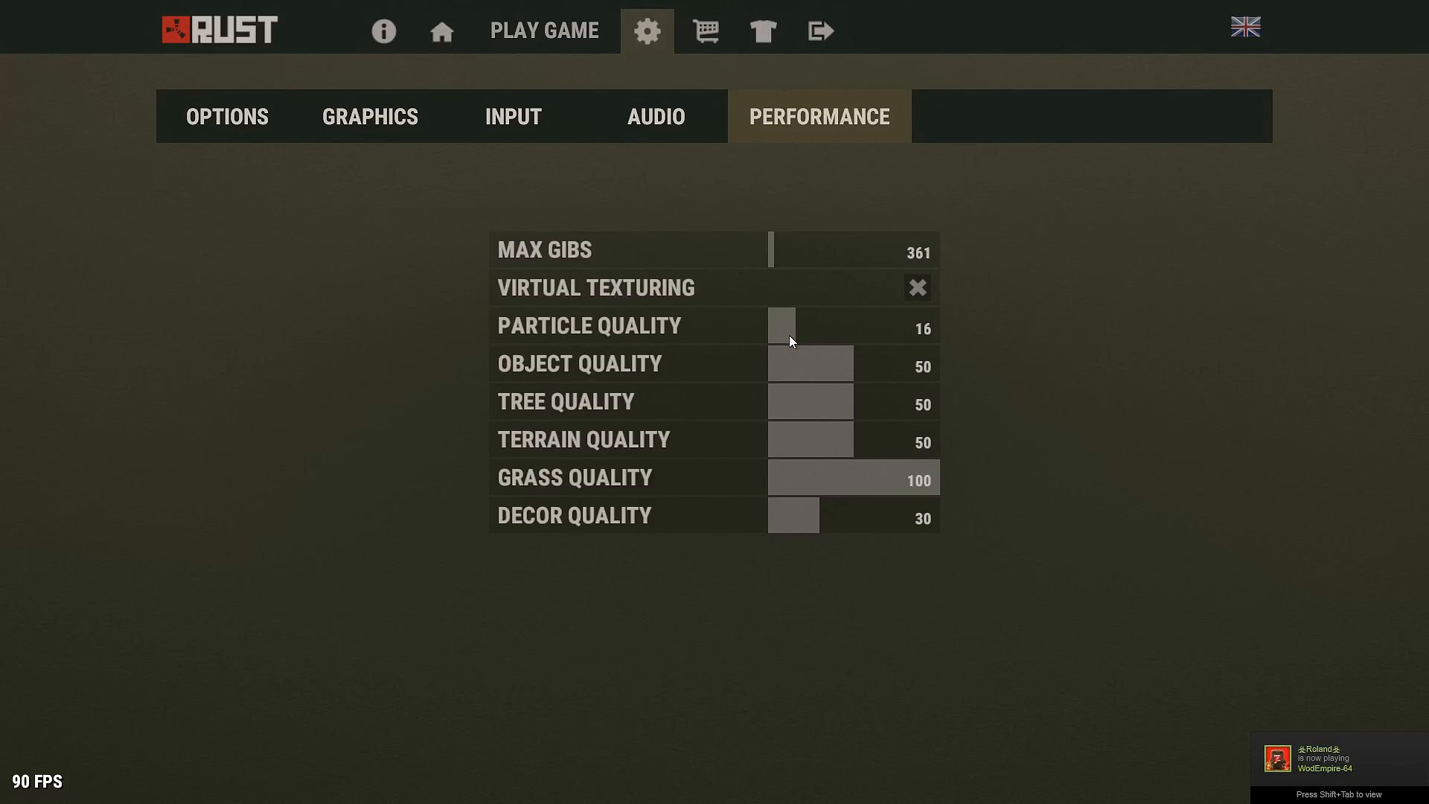
mouse_move(851, 450)
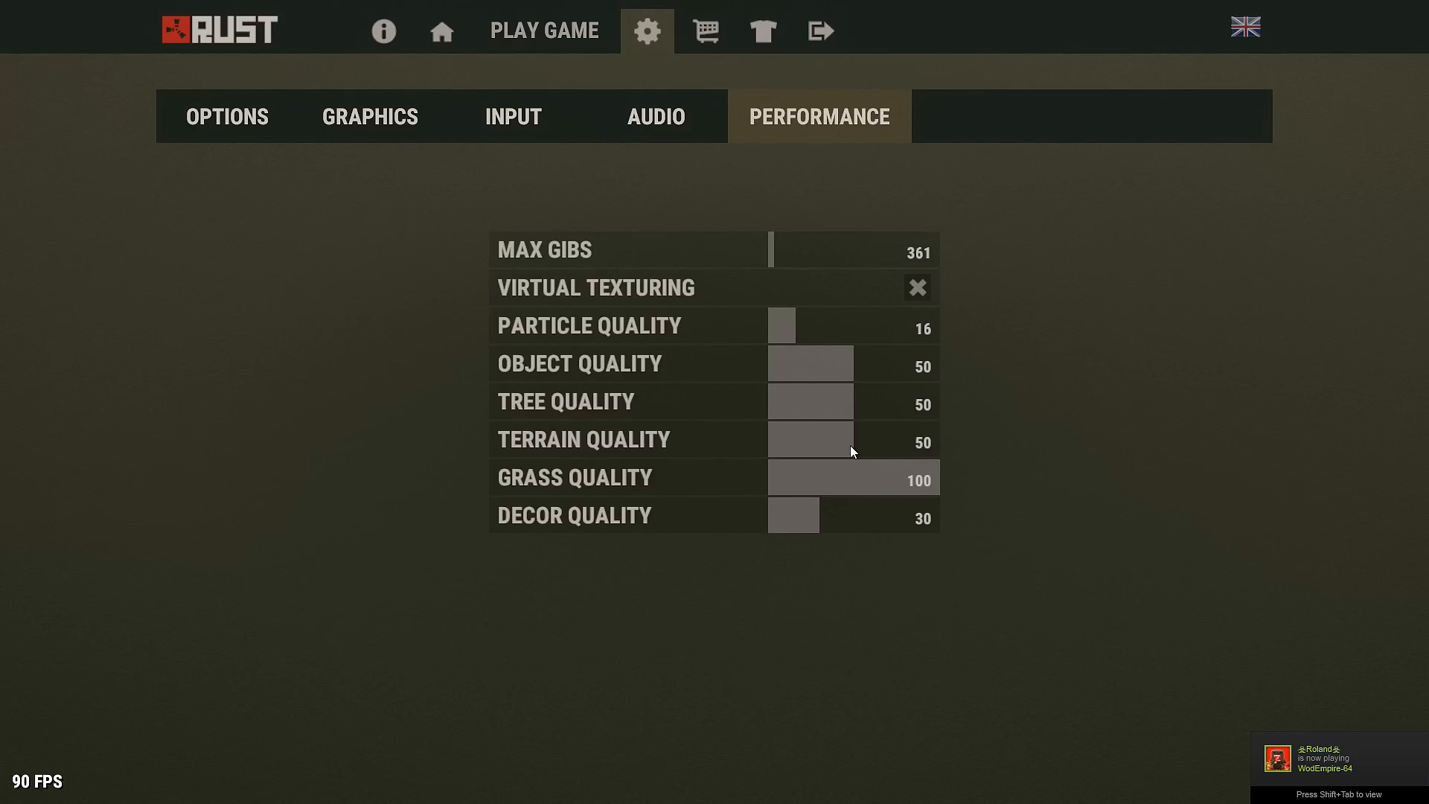
mouse_move(956, 488)
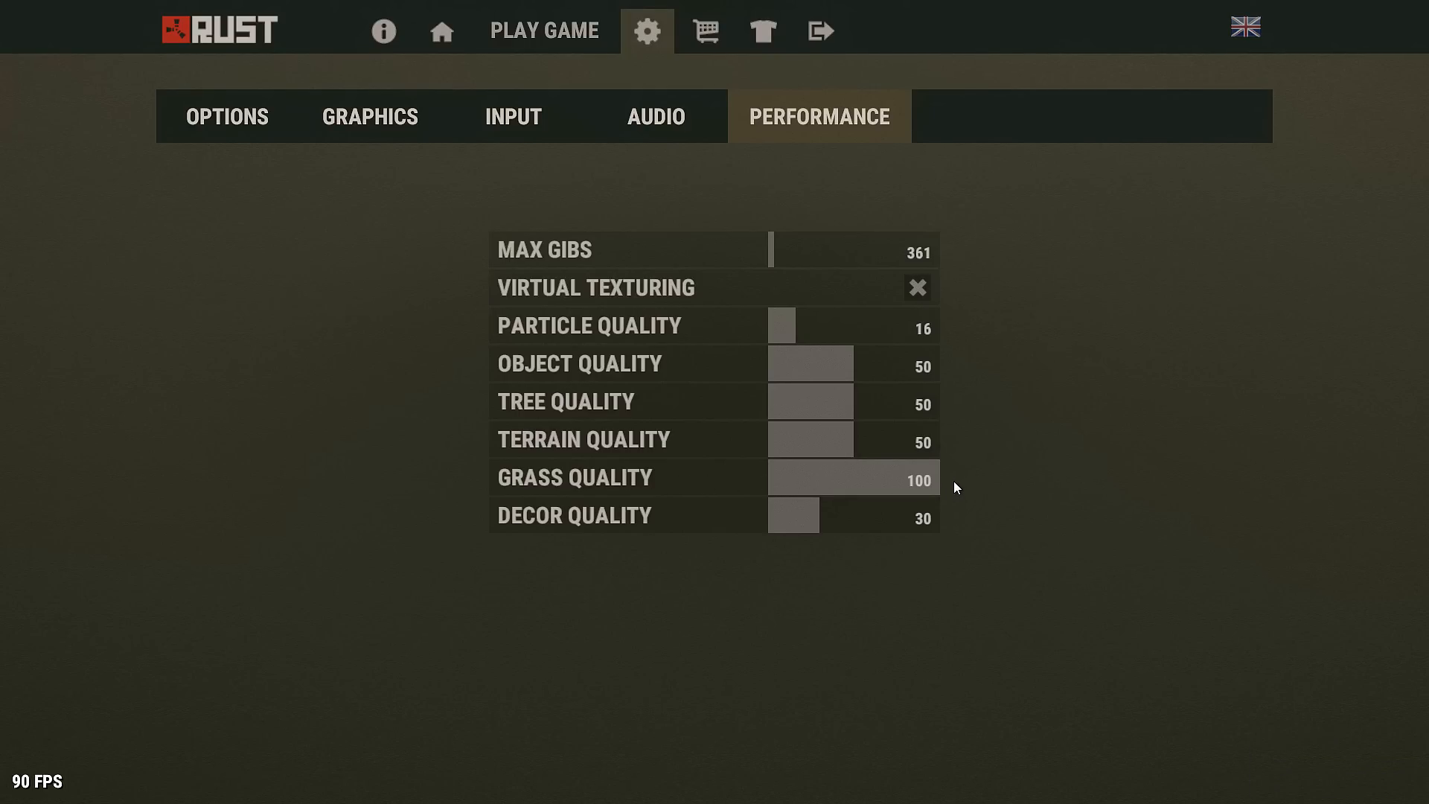